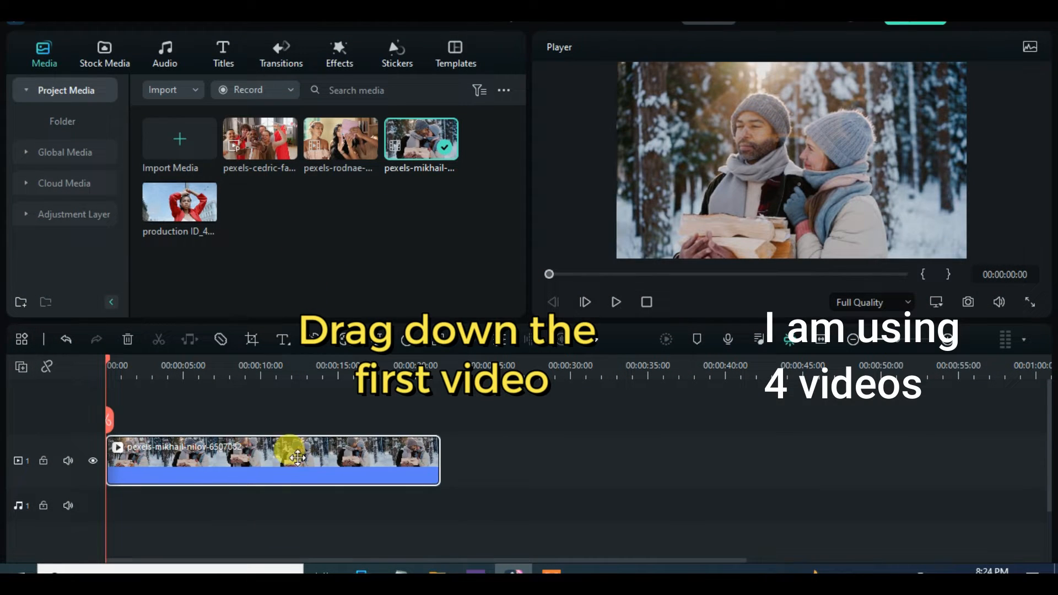
Split the winter couple clip at 00:00:05 and delete the later part
left_click(615, 301)
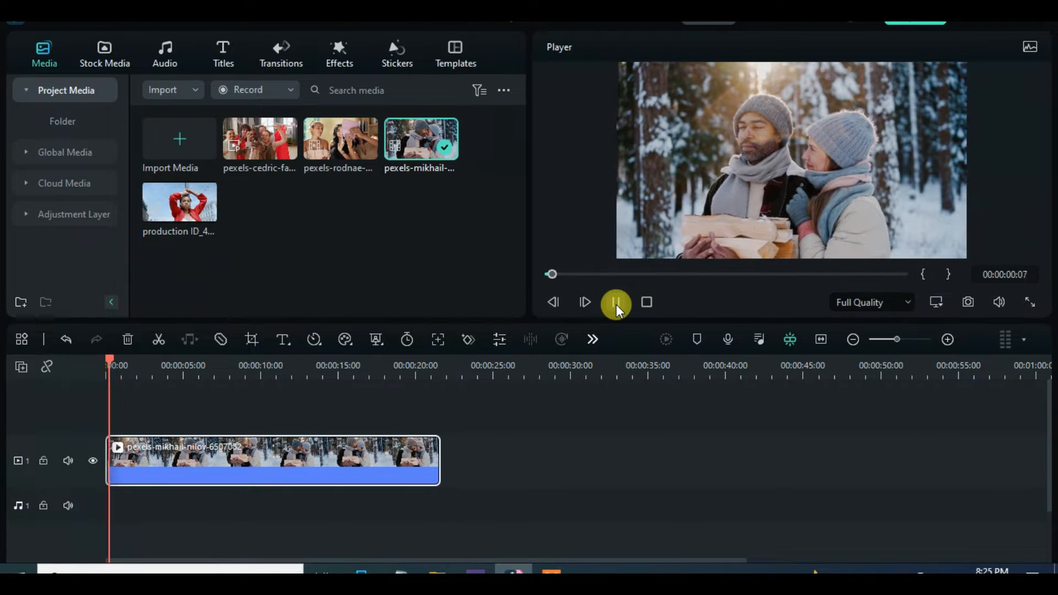
left_click(615, 302)
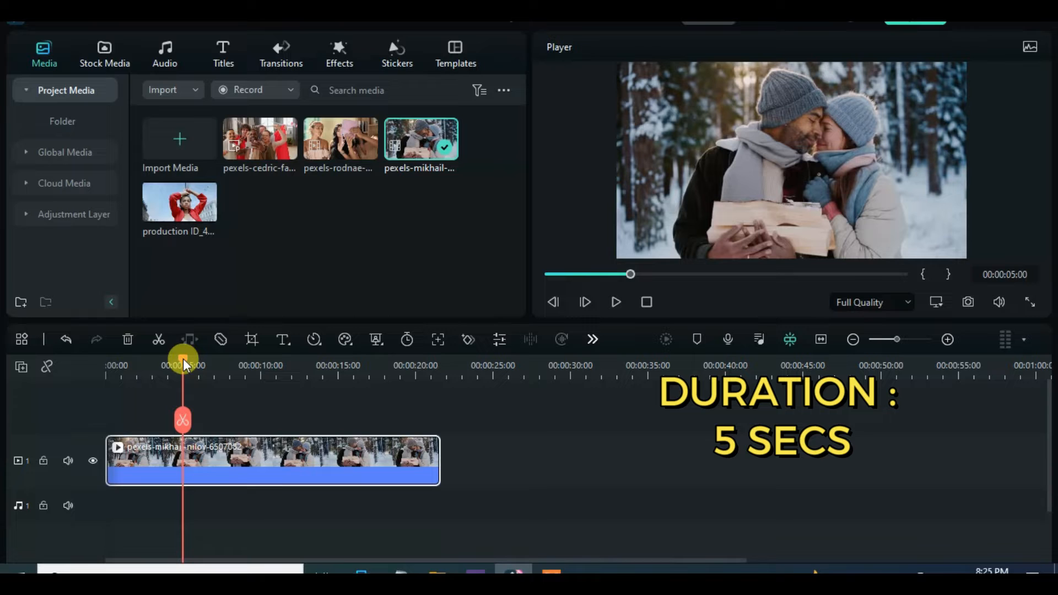
left_click(159, 340)
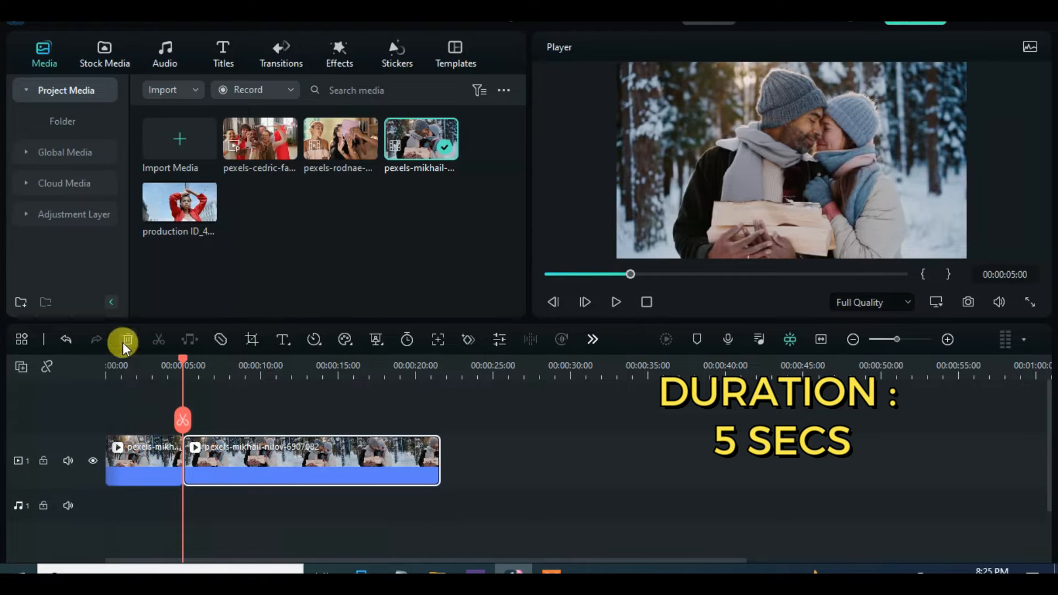
left_click(127, 339)
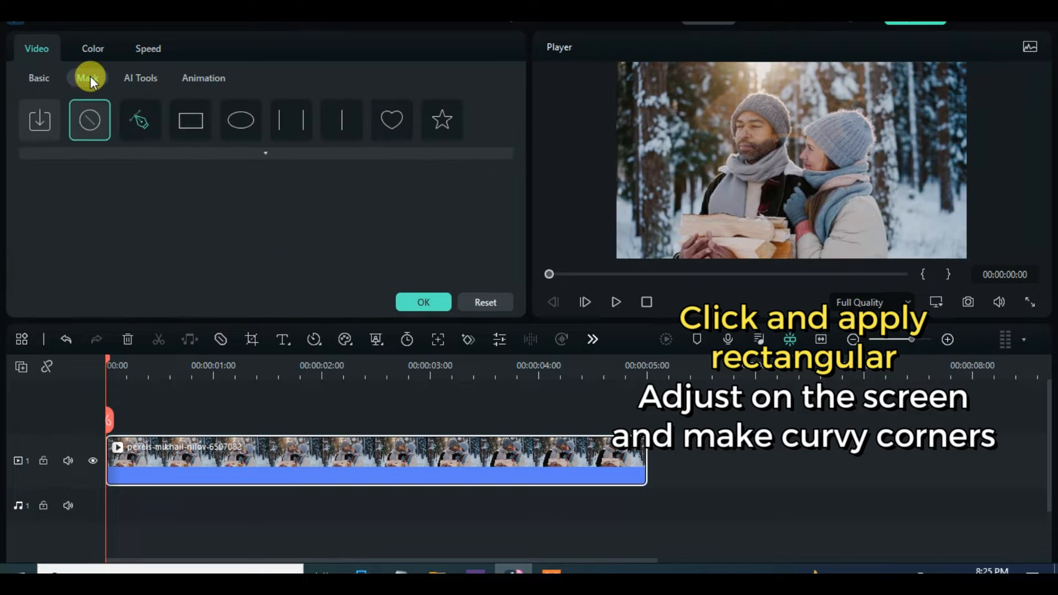
Open the winter couple clip's Video Mask options for a rounded-corner Rectangle mask
left_click(190, 120)
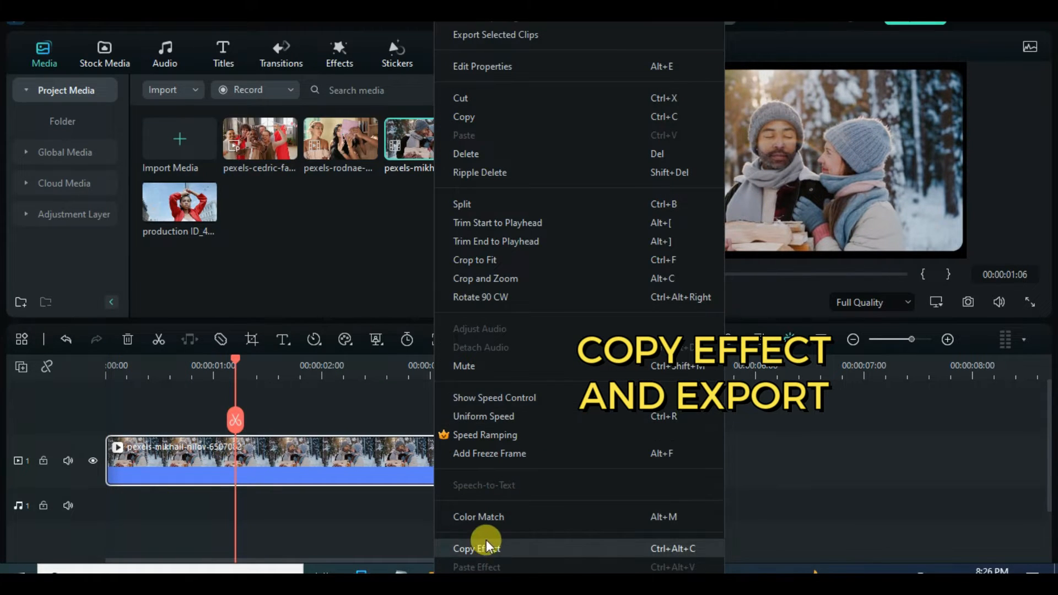
Copy the mask effect, paste it onto each next clip, and export them as exports 1–4
left_click(476, 548)
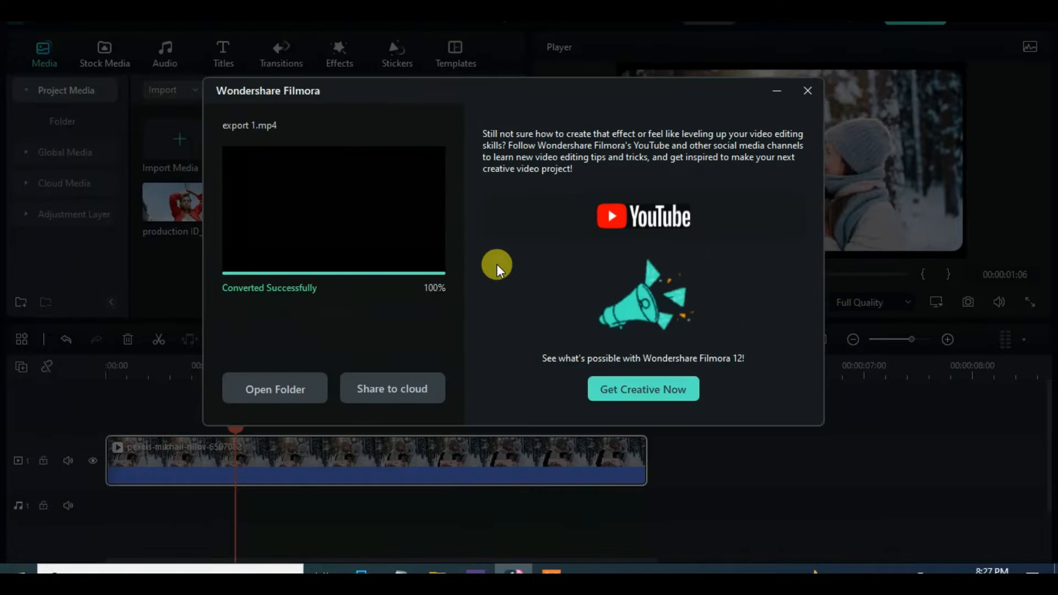
left_click(808, 90)
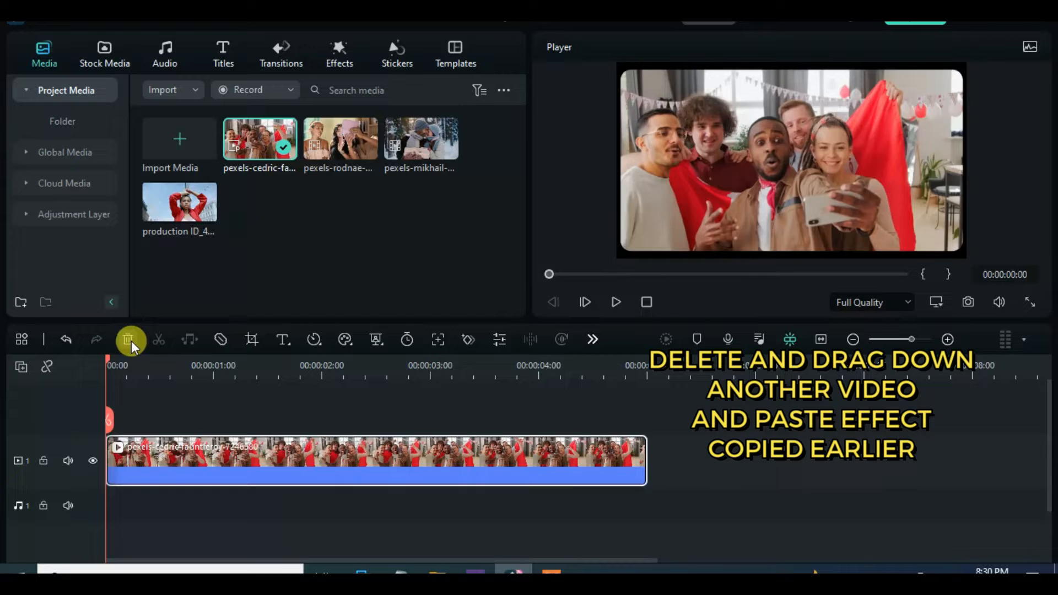
right_click(273, 469)
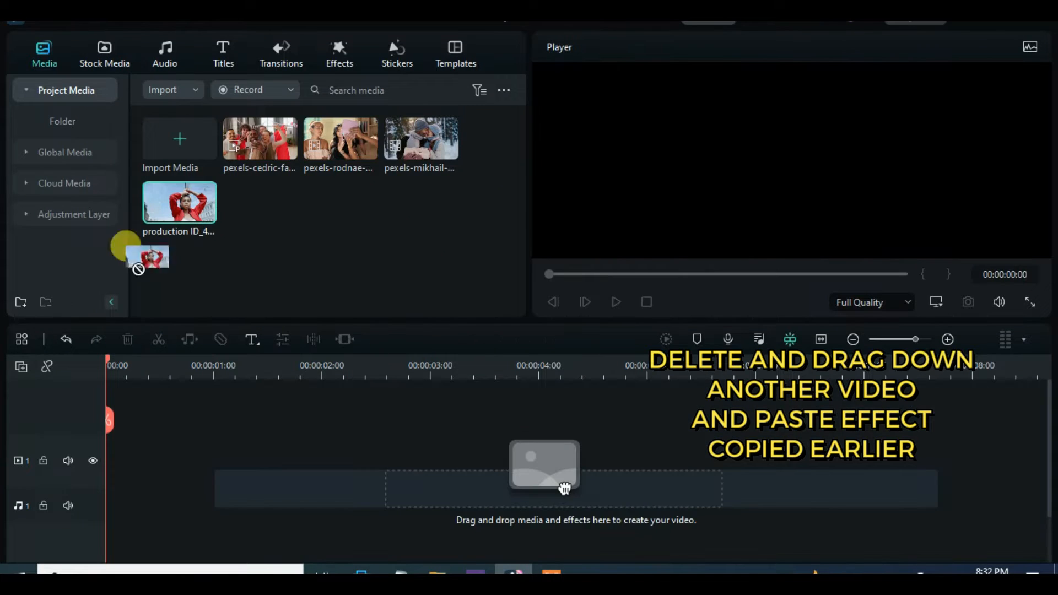
right_click(192, 460)
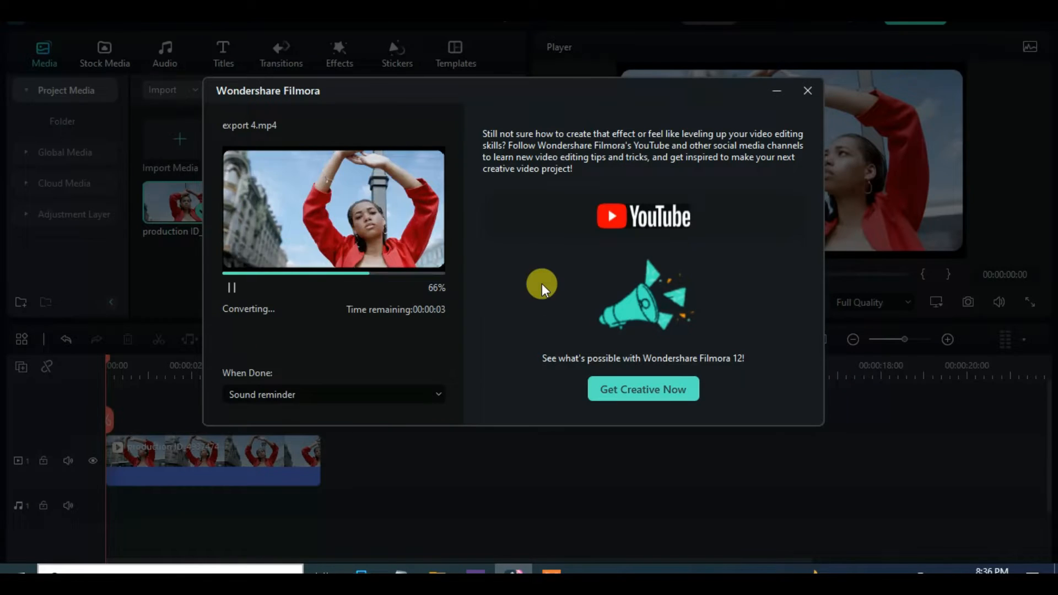
left_click(807, 91)
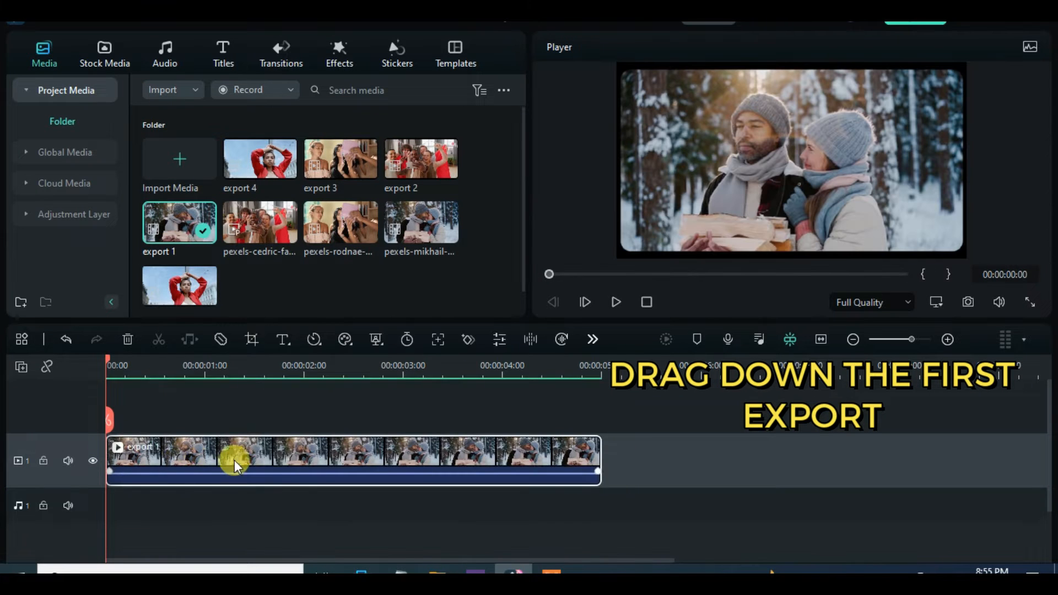
Apply the TVwall effect to export 1 and raise its Scale to about 299%
left_click(615, 302)
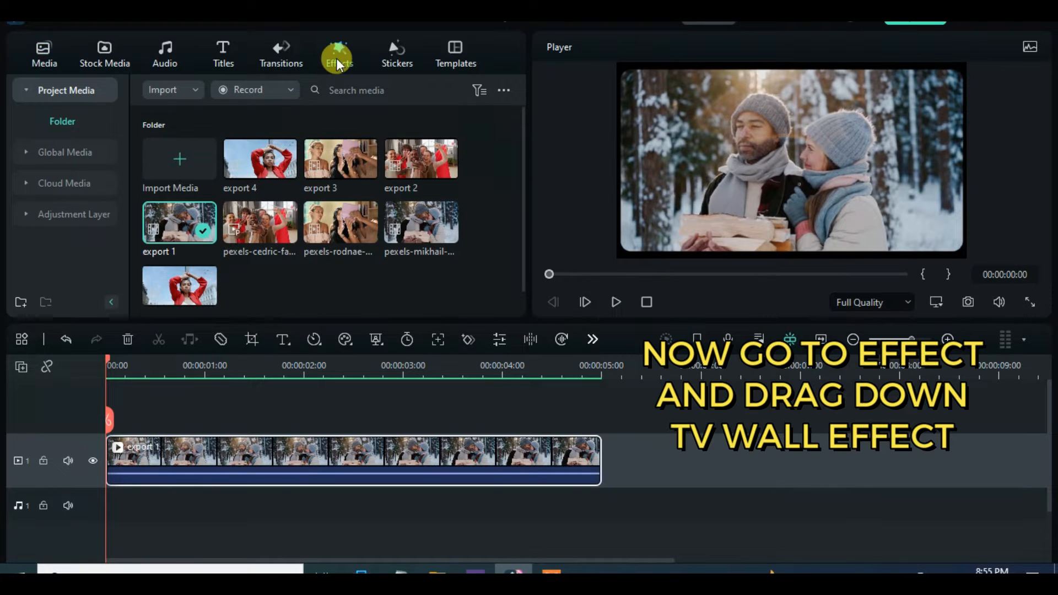
left_click(338, 54)
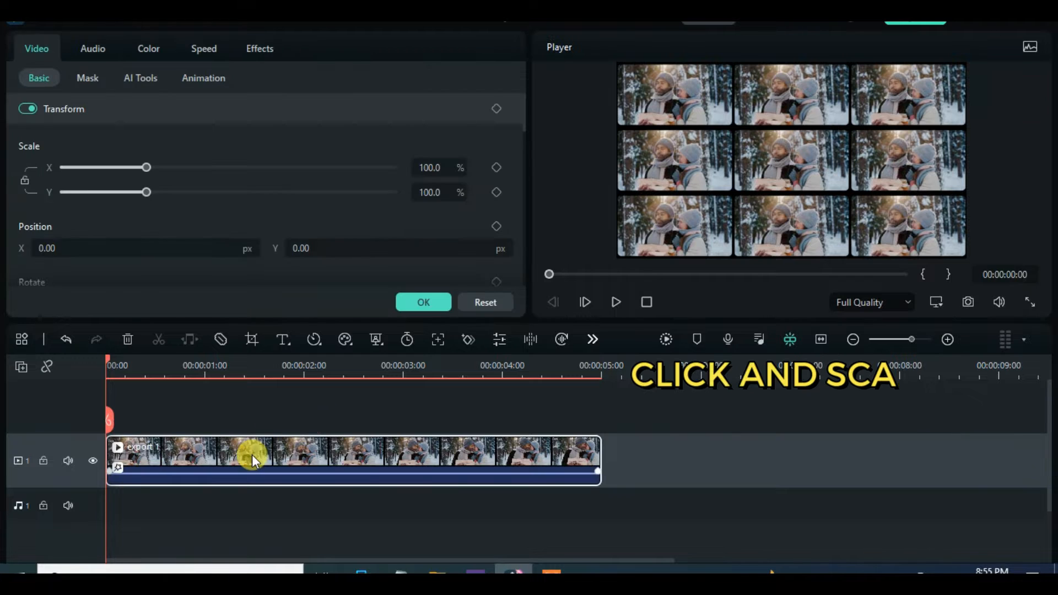
left_click_drag(146, 166, 163, 166)
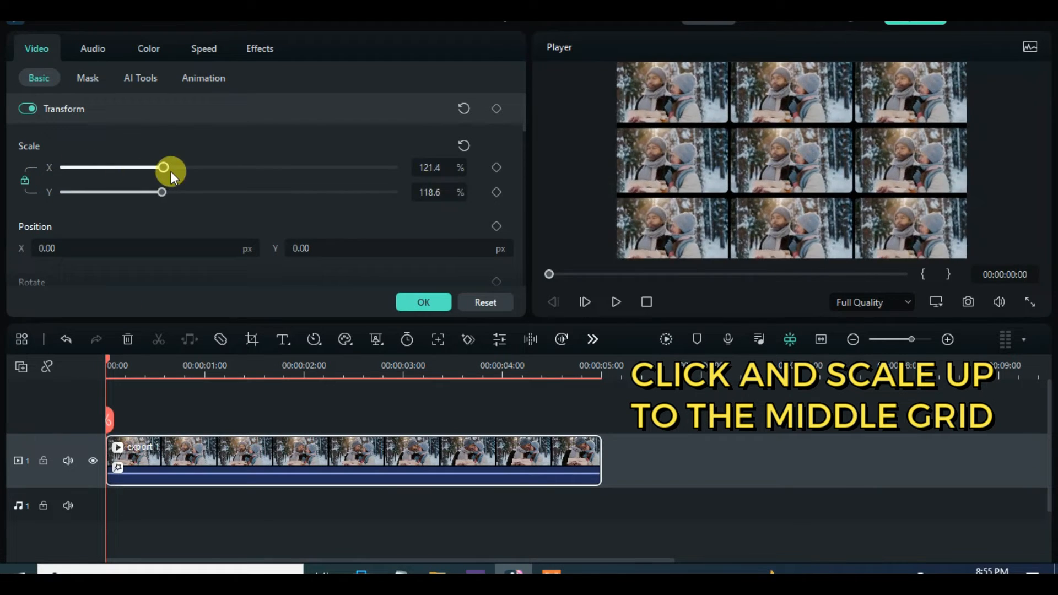
left_click_drag(164, 168, 310, 168)
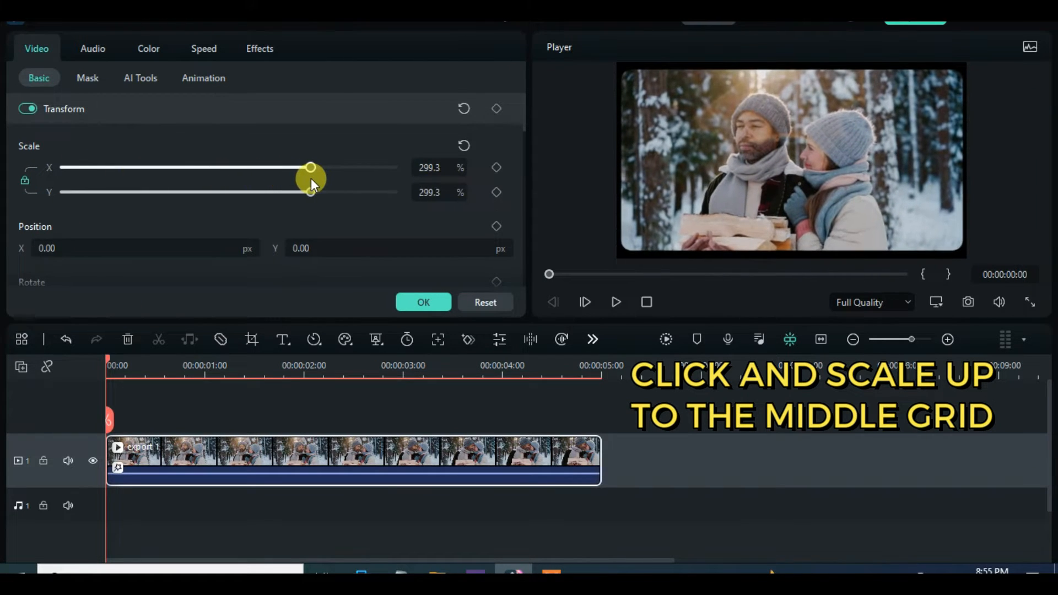
left_click_drag(310, 168, 309, 167)
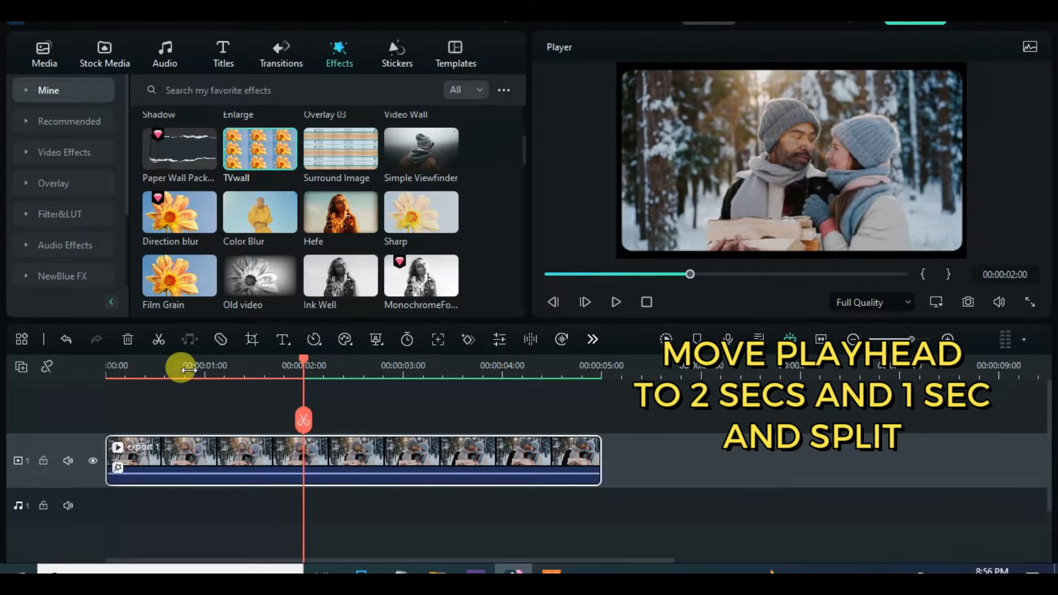
Split export 1 and keyframe its Scale down to about 182% to reveal the wall
left_click(190, 340)
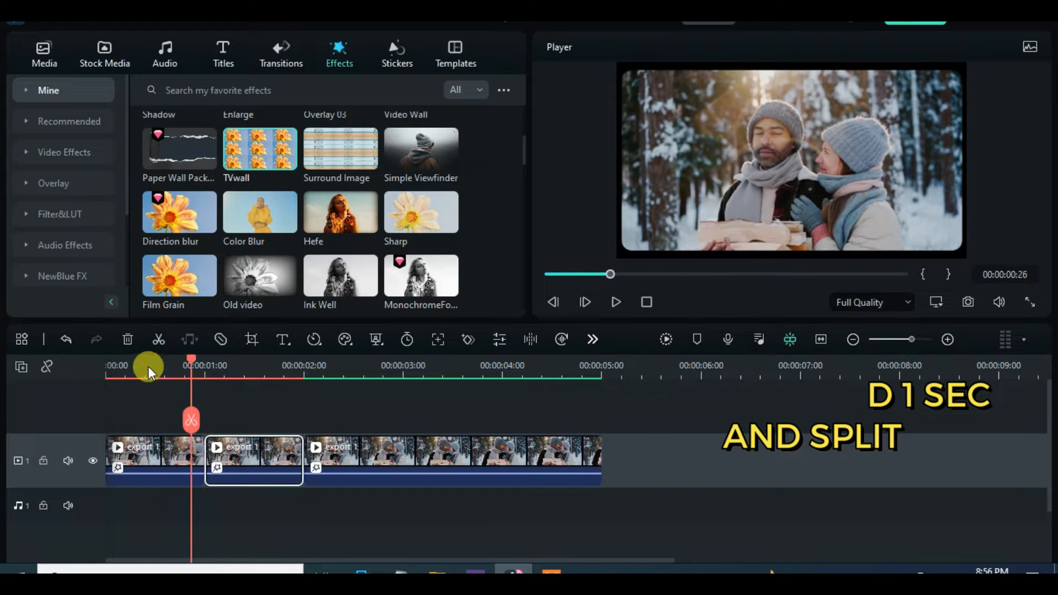
left_click(281, 53)
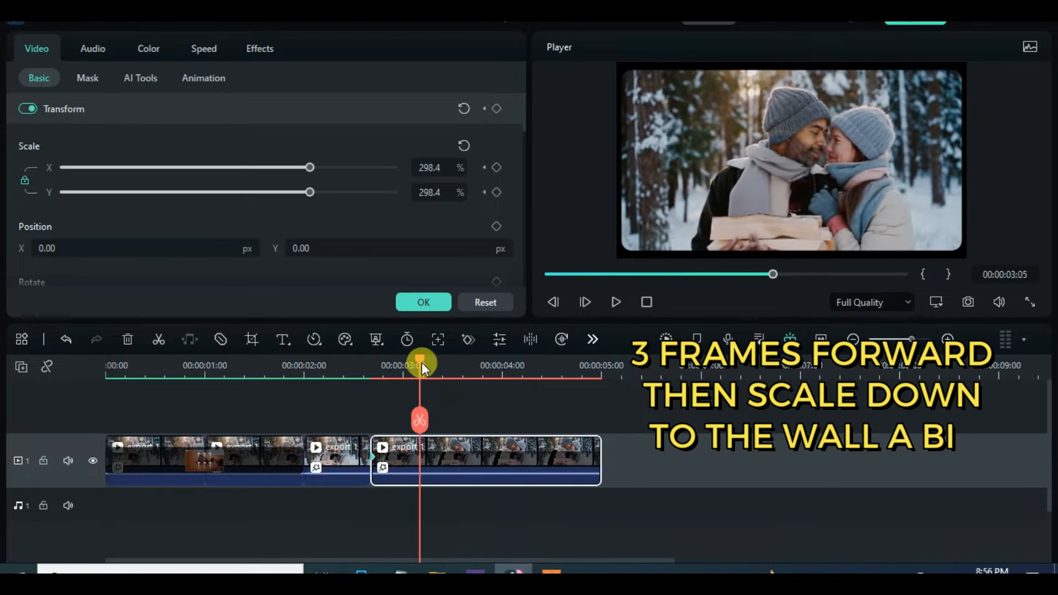
left_click_drag(310, 167, 244, 168)
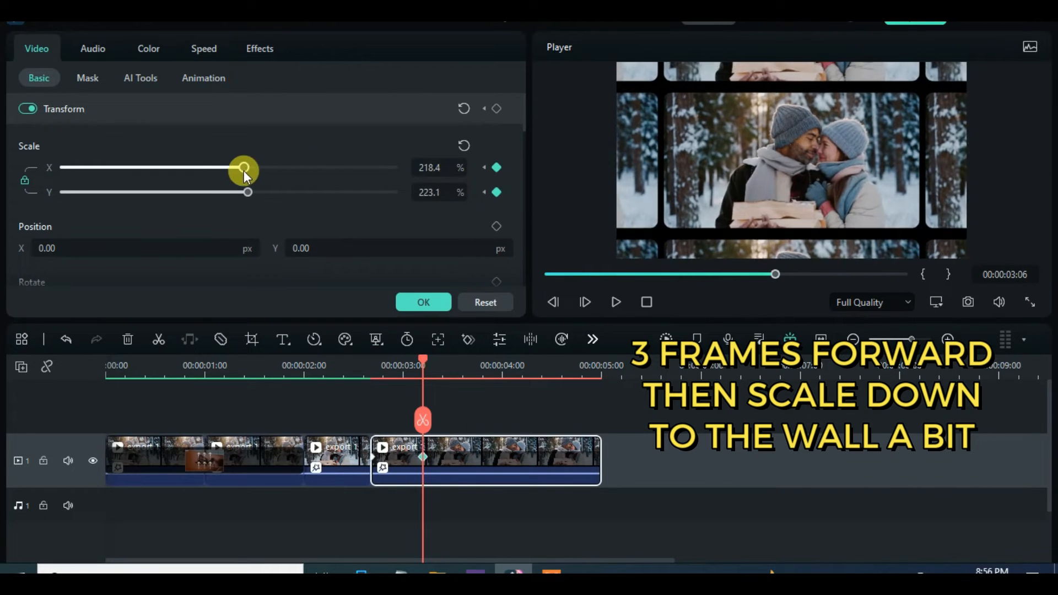
left_click_drag(243, 168, 214, 167)
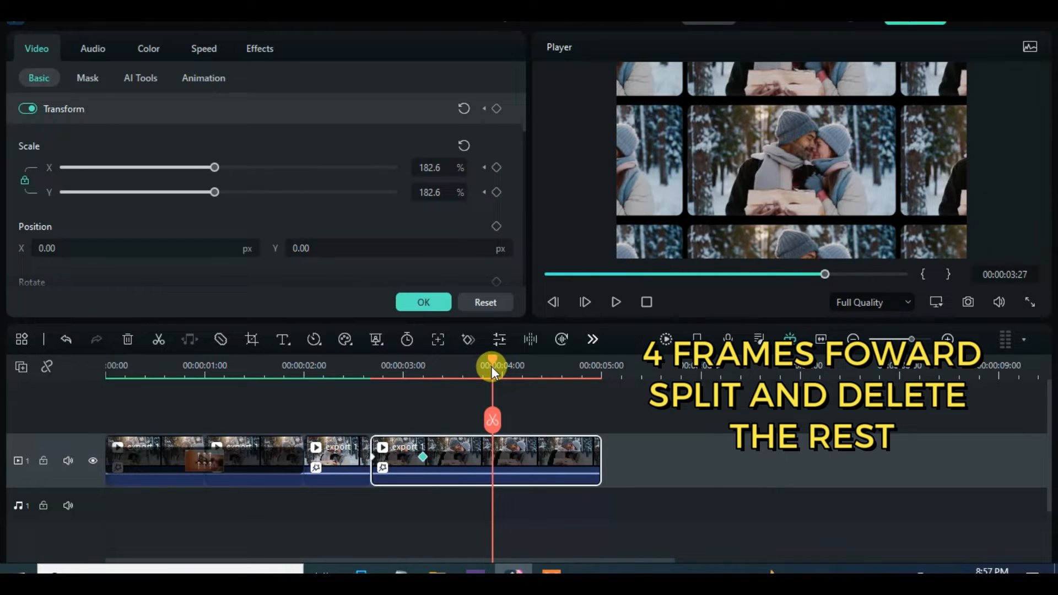
Trim export 1 at about 4 seconds and preview the zoom-out
left_click(166, 339)
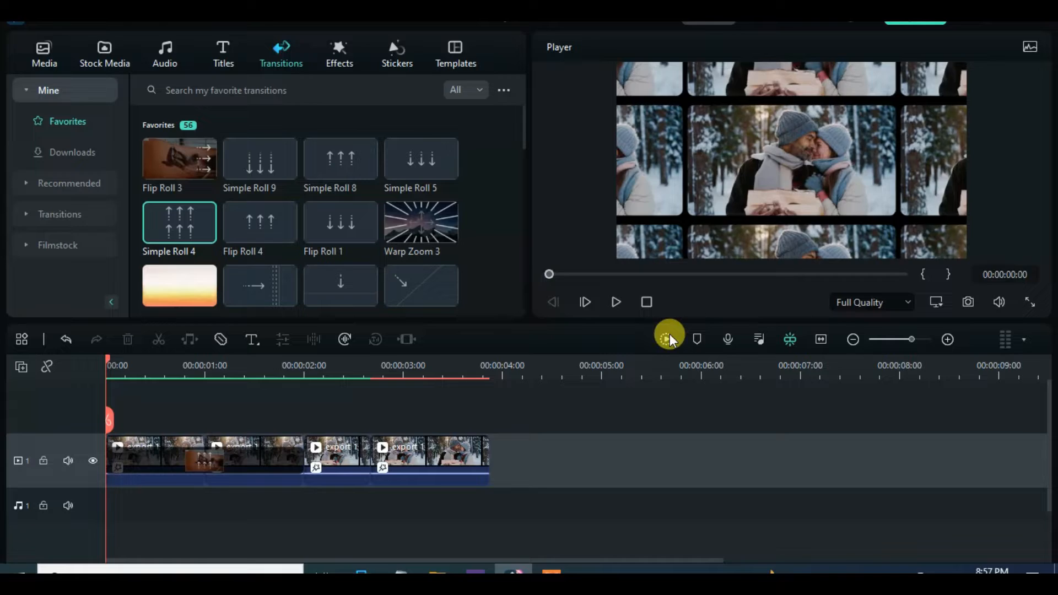
left_click(616, 302)
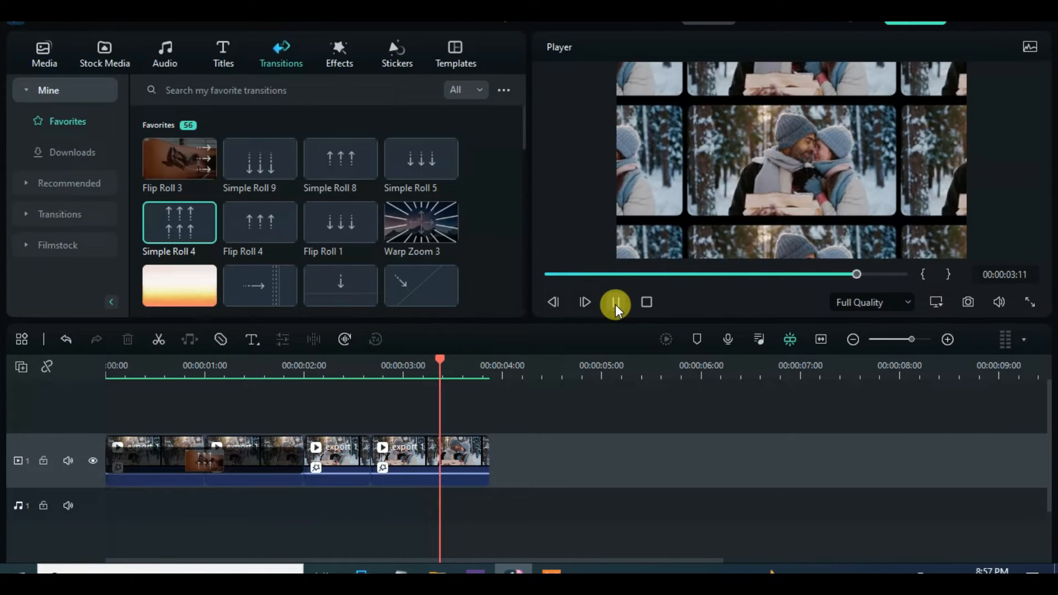
left_click(616, 302)
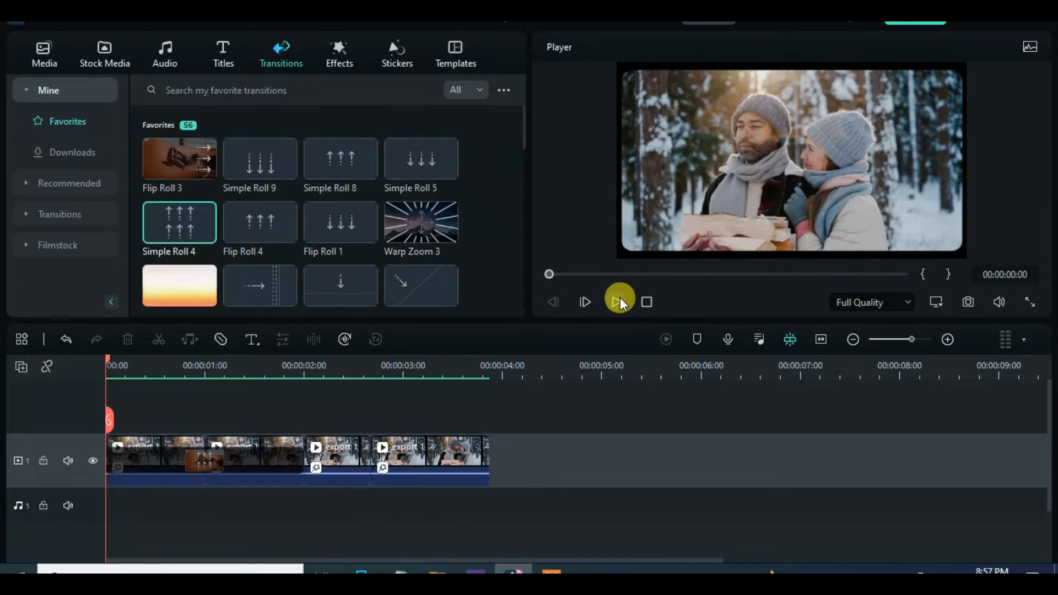
left_click(619, 302)
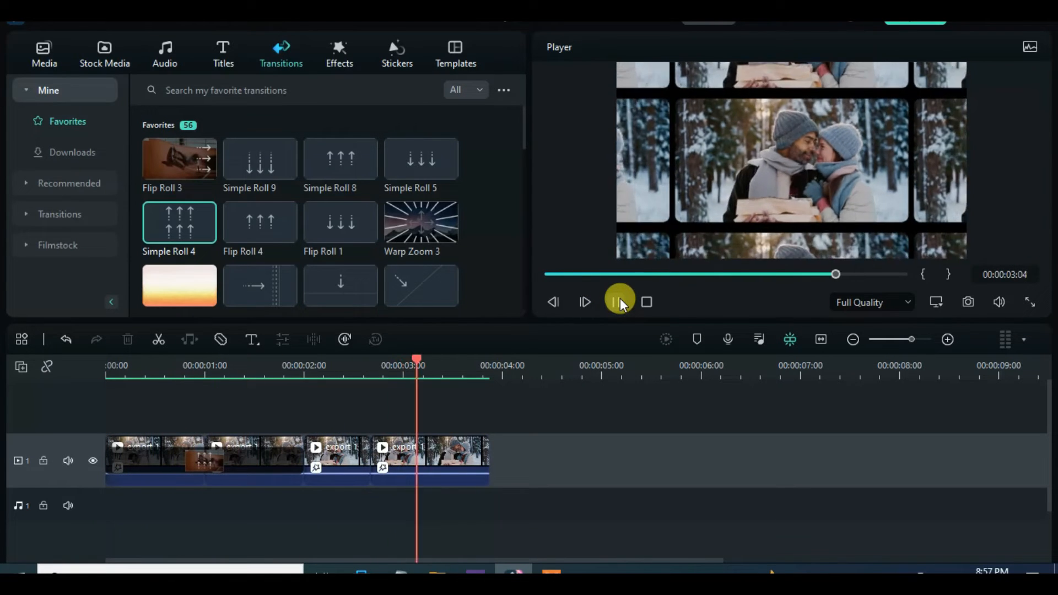
left_click(44, 52)
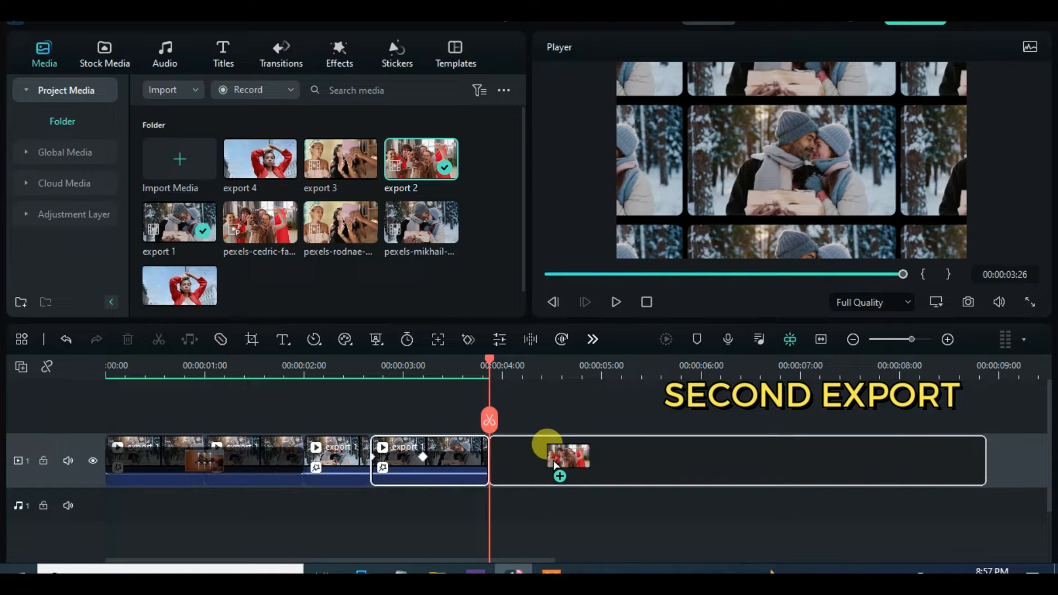
Add export 2 after export 1 and scale it down to 171.3%
right_click(405, 461)
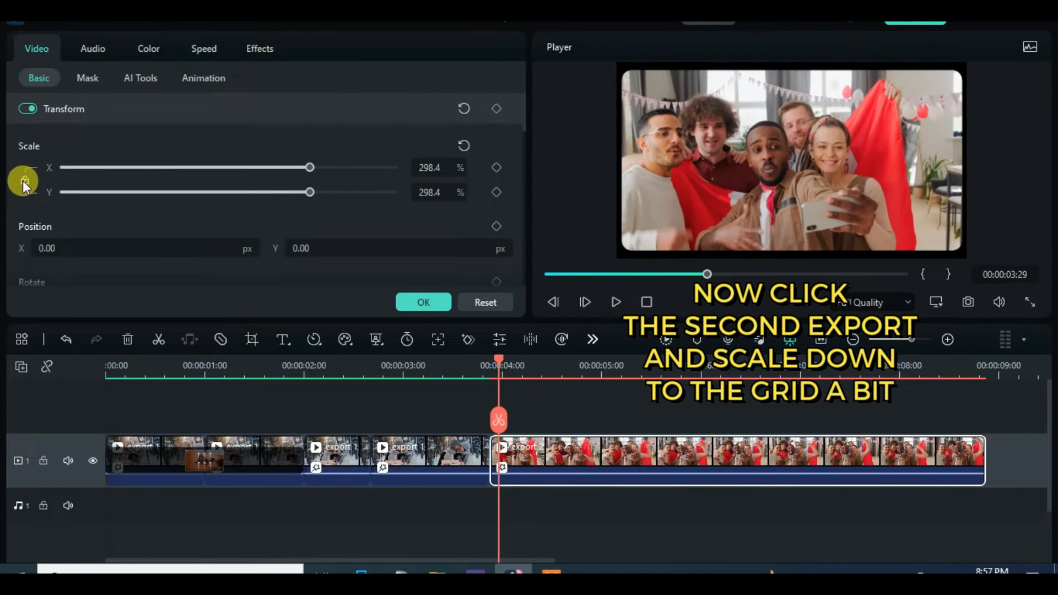
left_click_drag(309, 168, 252, 167)
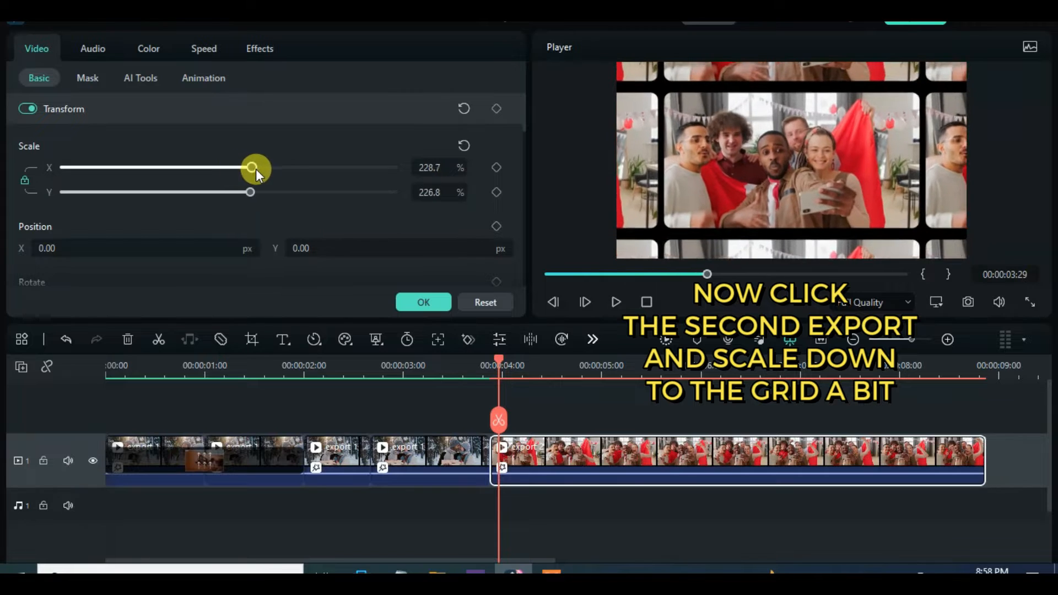
left_click_drag(253, 167, 207, 167)
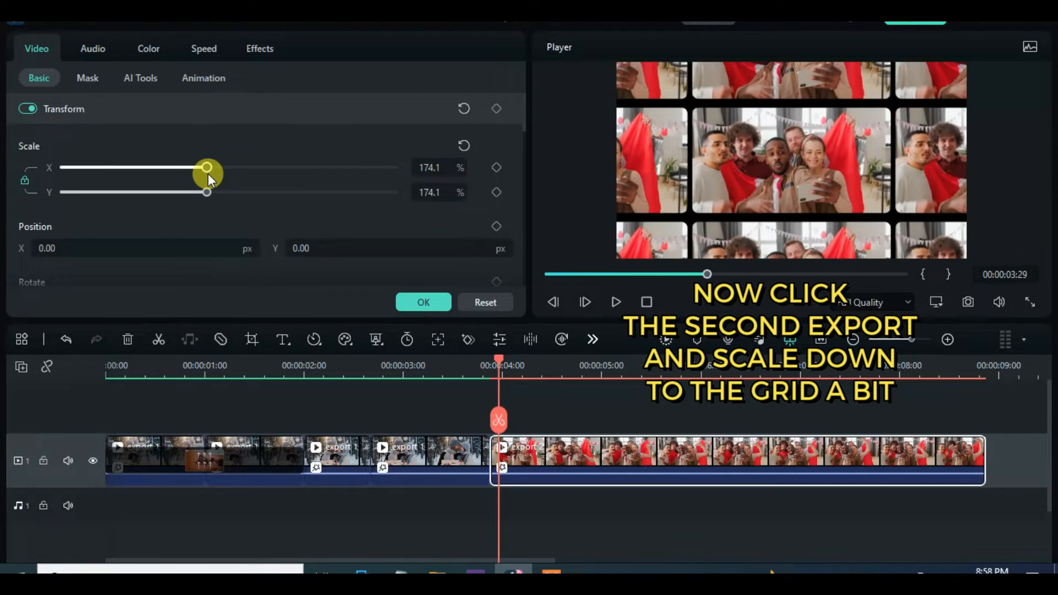
left_click_drag(207, 168, 206, 168)
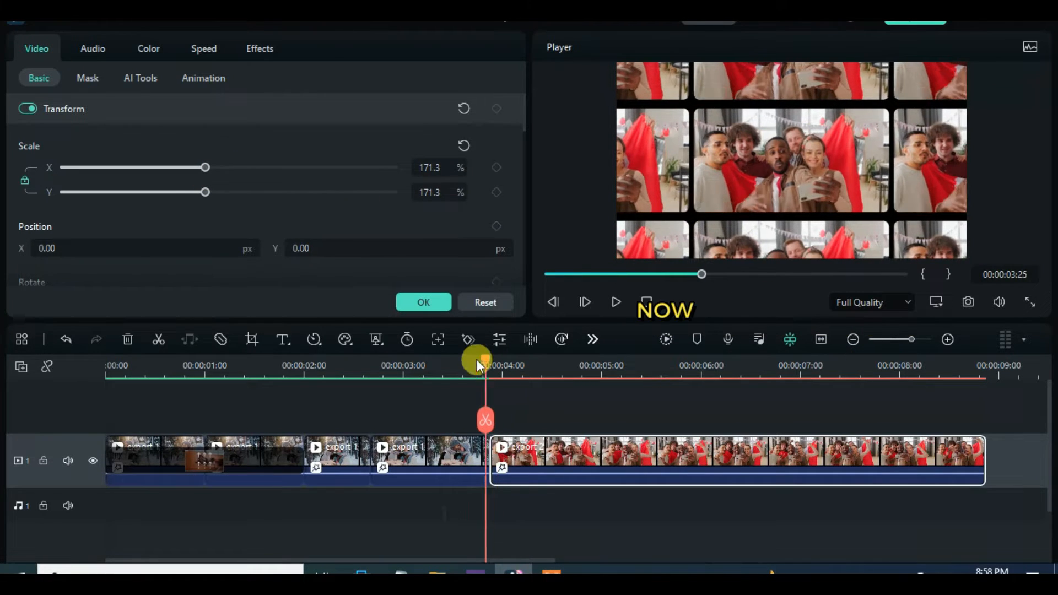
left_click(279, 54)
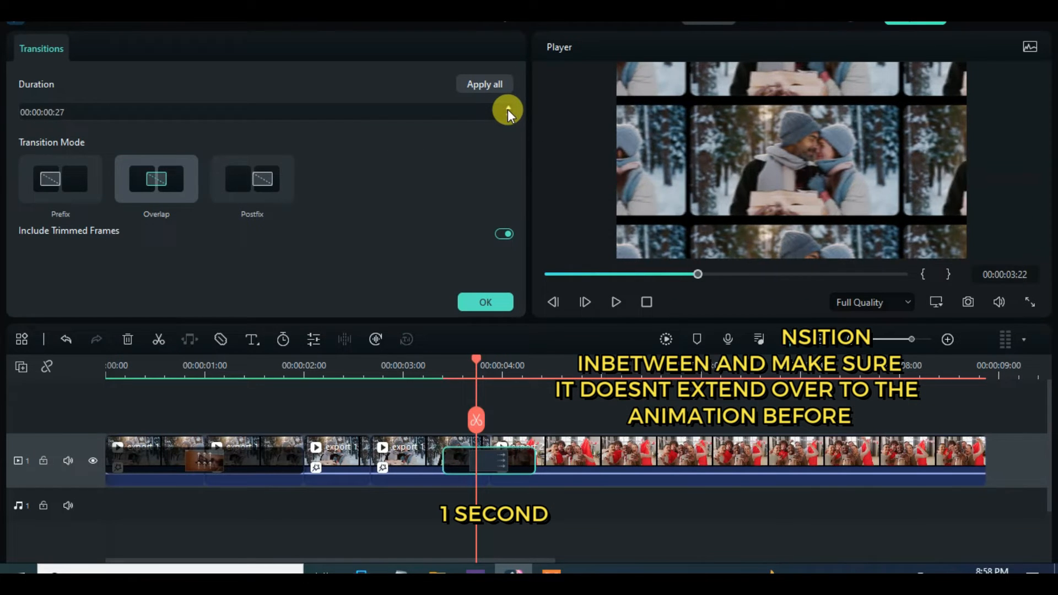
Shorten the transition, keyframe export 2 zooming to about 270%, and split at 6 seconds
left_click(508, 108)
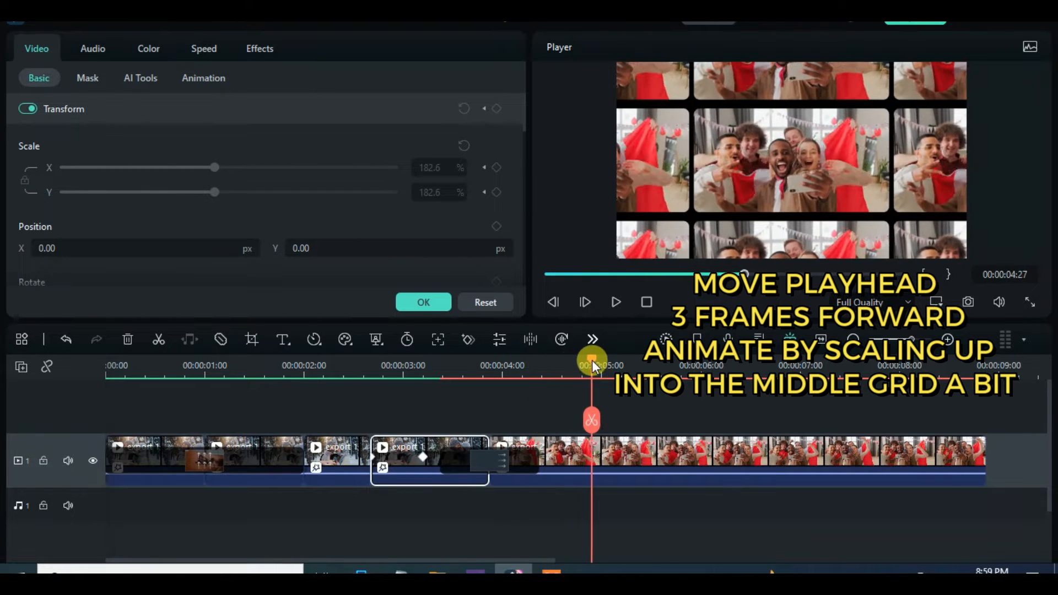
left_click_drag(215, 168, 205, 167)
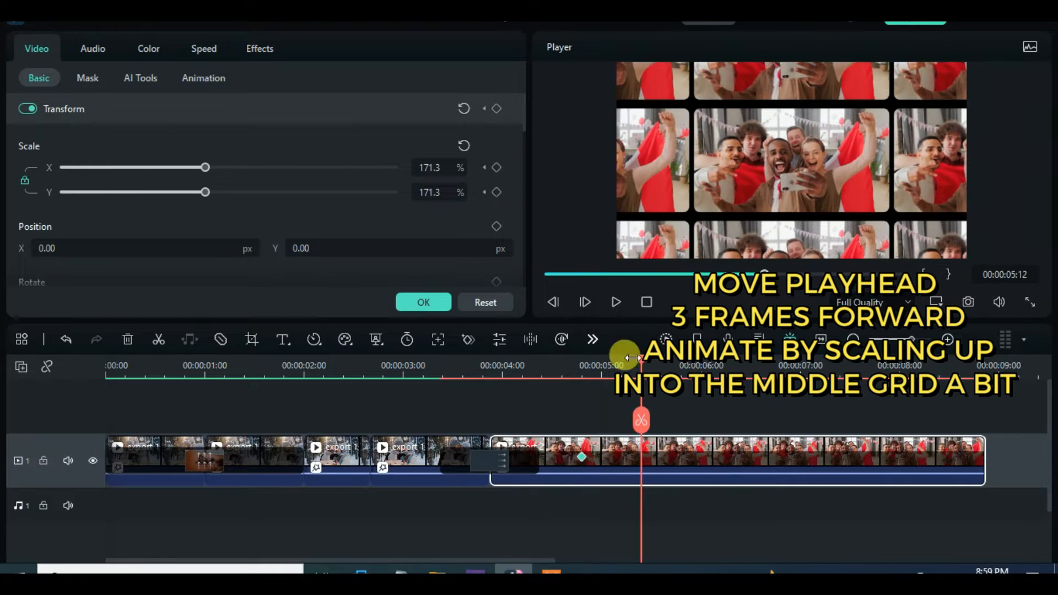
left_click_drag(205, 168, 285, 168)
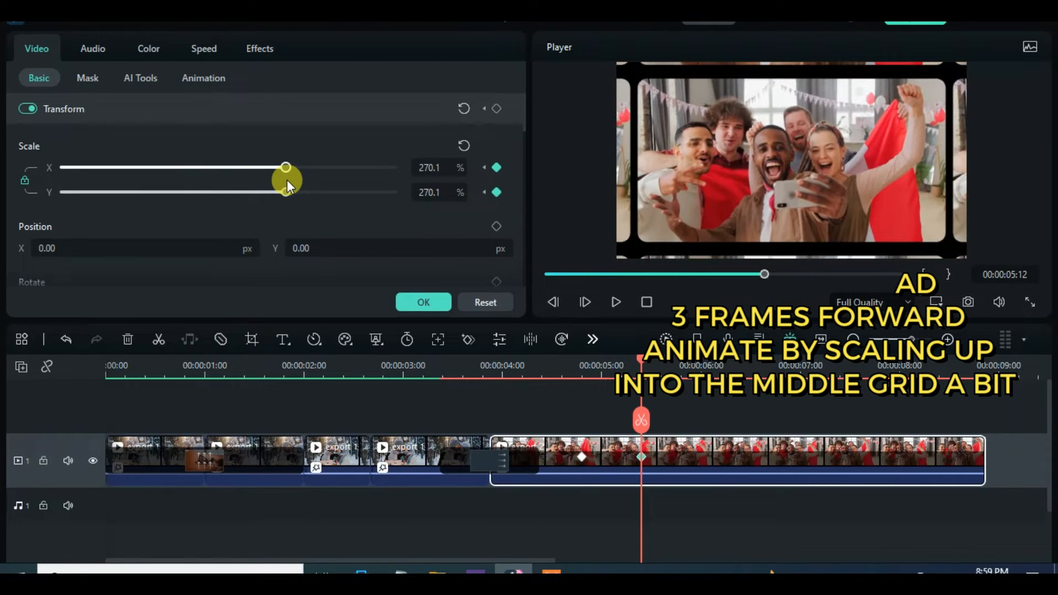
left_click_drag(286, 167, 288, 168)
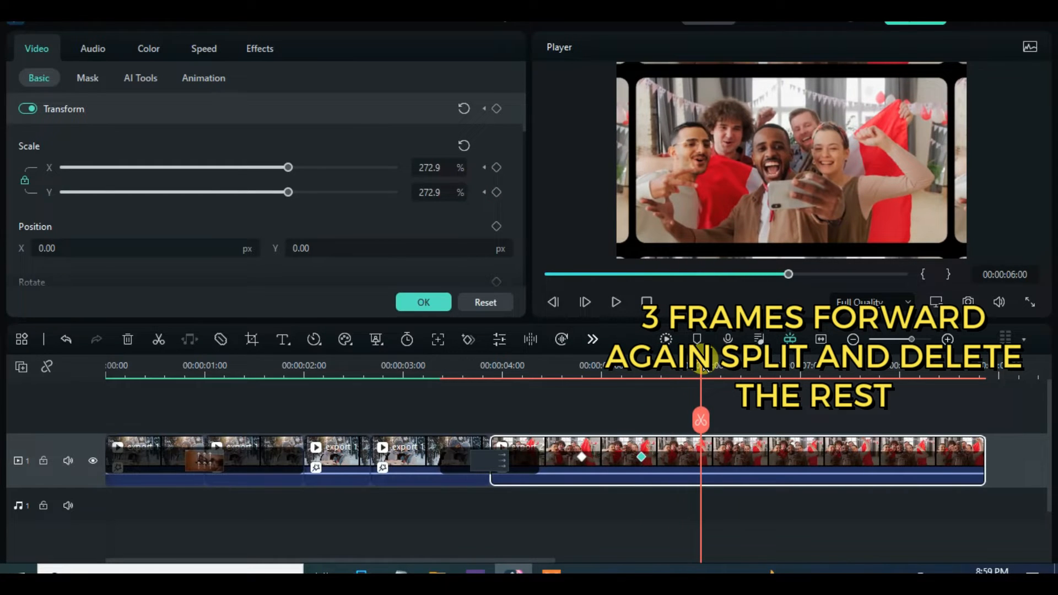
left_click(282, 53)
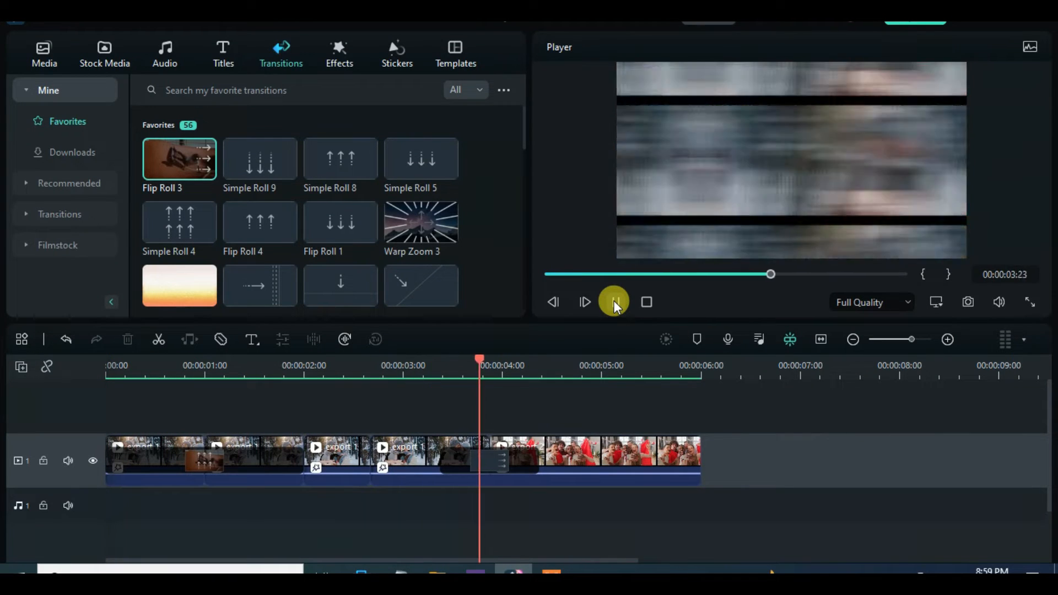
left_click(614, 302)
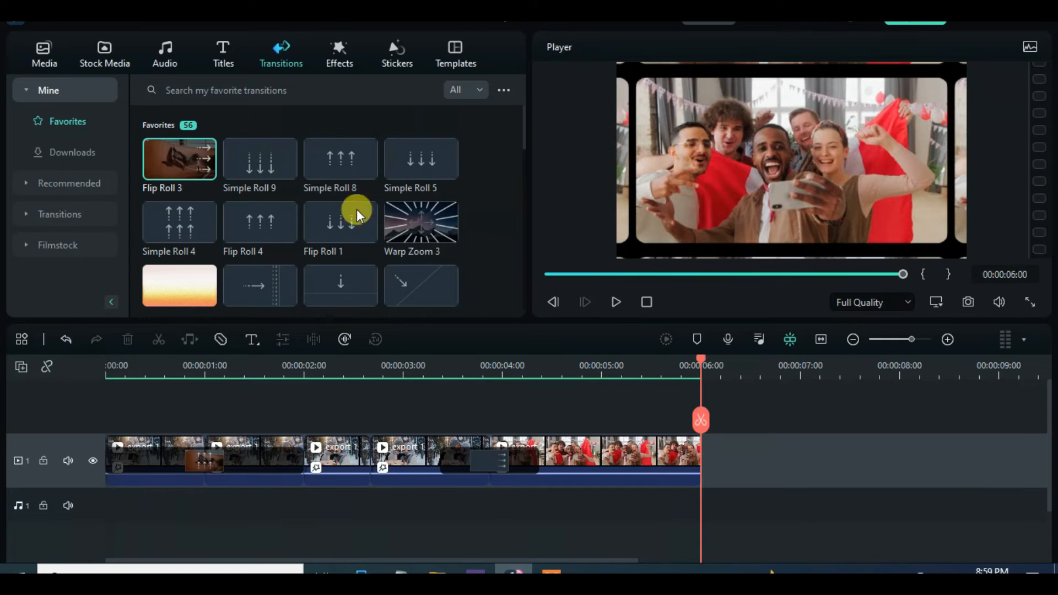
left_click(43, 52)
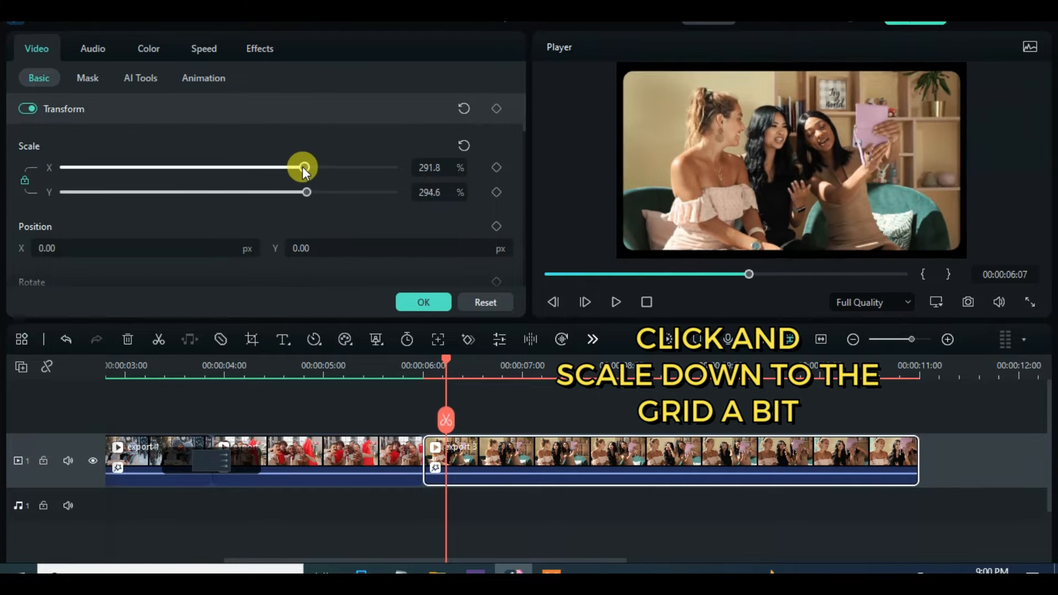
Scale export 3 down to about 268.2%
left_click_drag(303, 167, 275, 168)
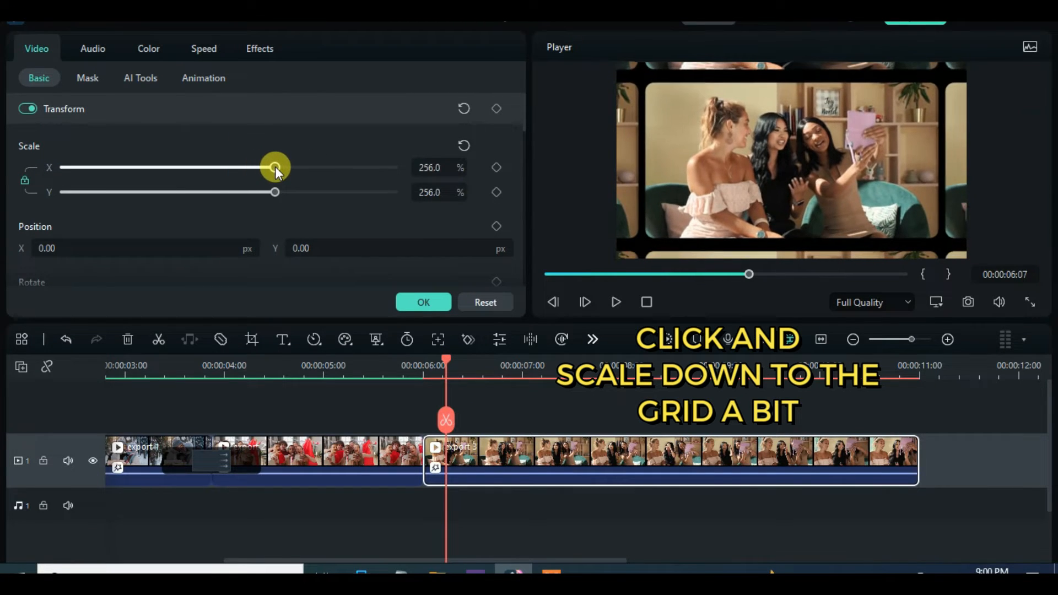
left_click_drag(274, 167, 285, 168)
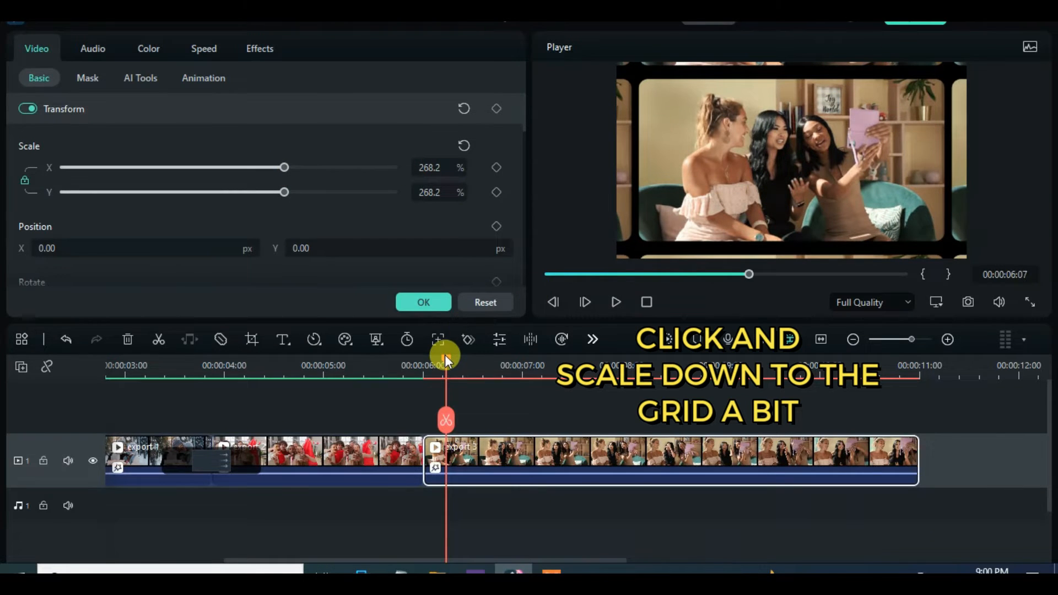
left_click(44, 54)
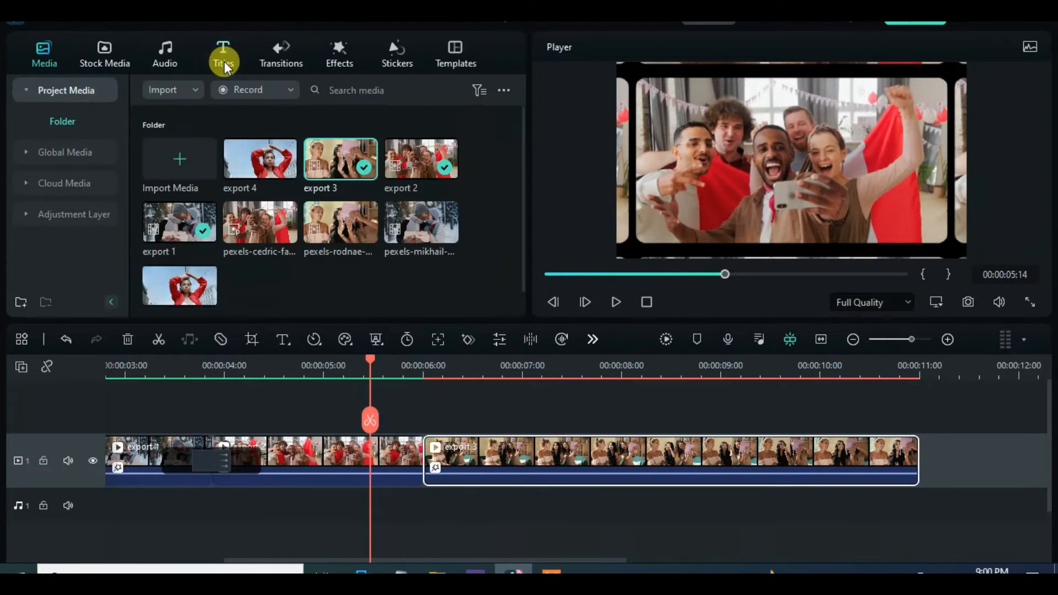
Add Simple Roll 9 between exports 2 and 3 and cut its duration to about 1 second
left_click(280, 53)
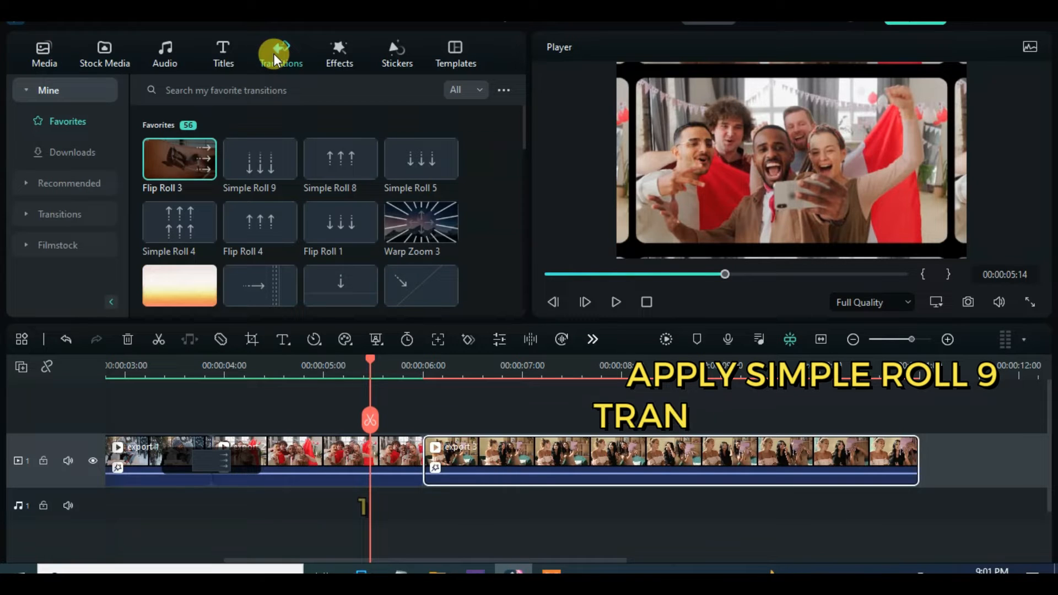
mouse_move(243, 223)
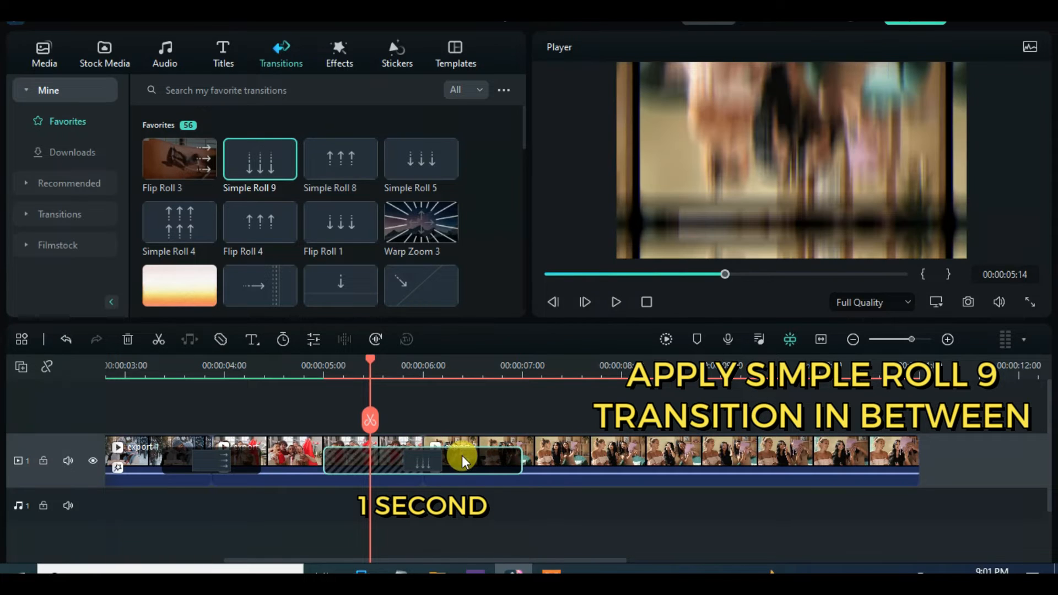
double_click(423, 461)
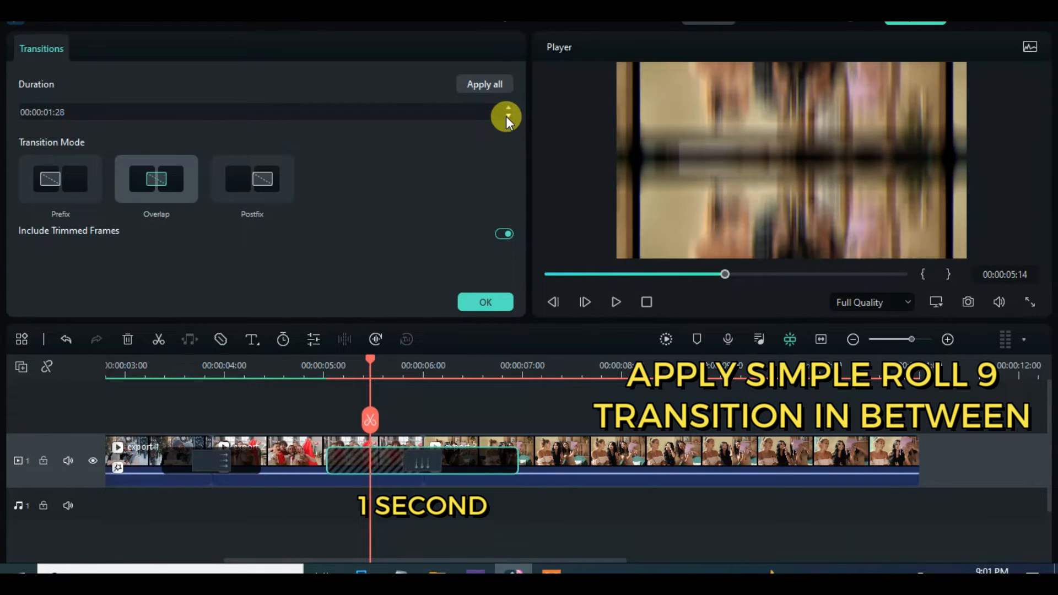
left_click(507, 117)
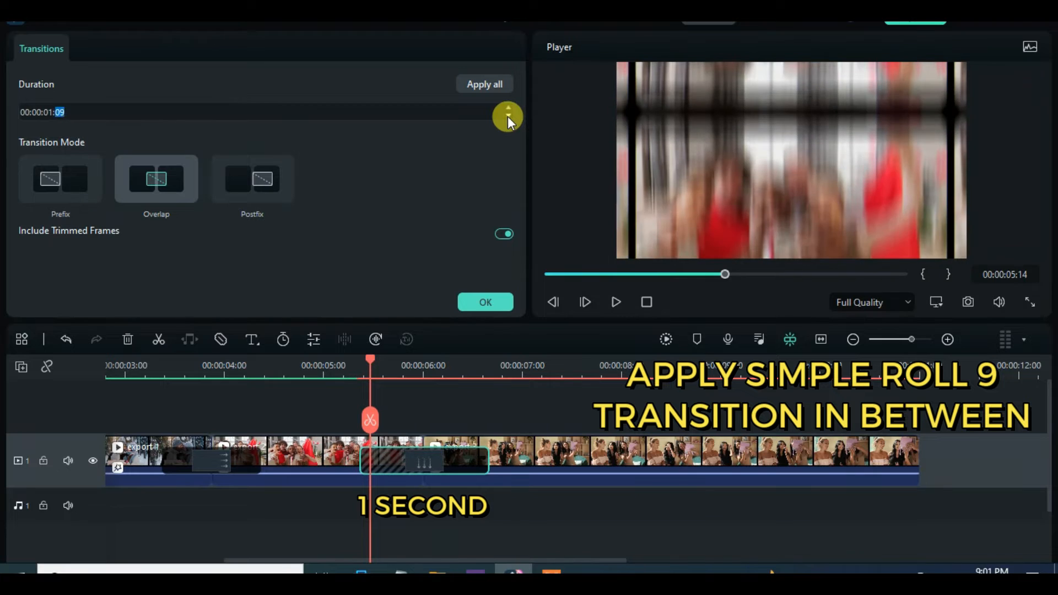
left_click(508, 115)
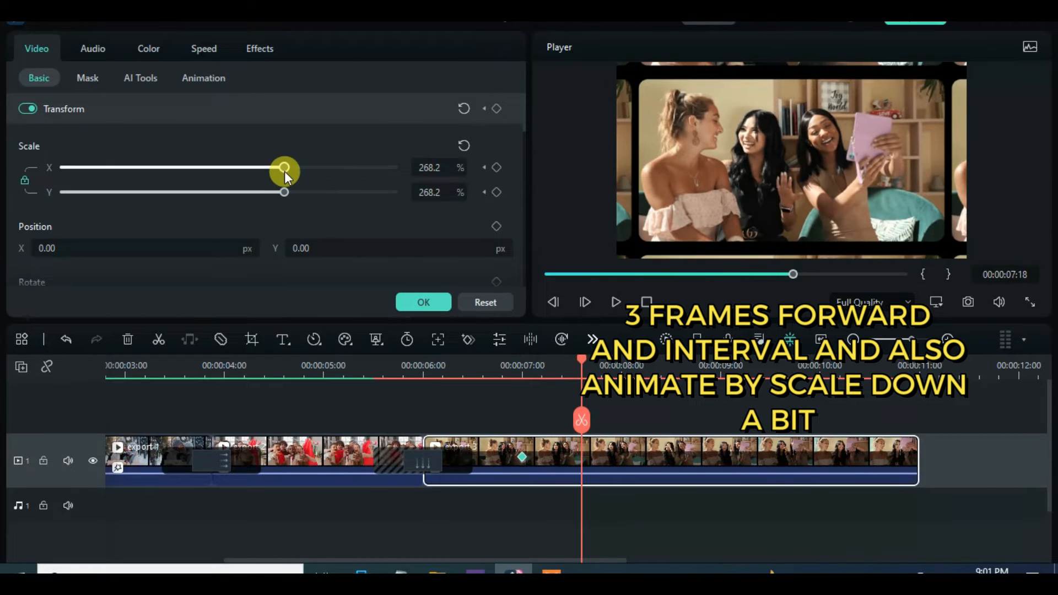
Keyframe export 3 down to 168.5% scale, then split and delete its remaining part
left_click_drag(284, 167, 202, 167)
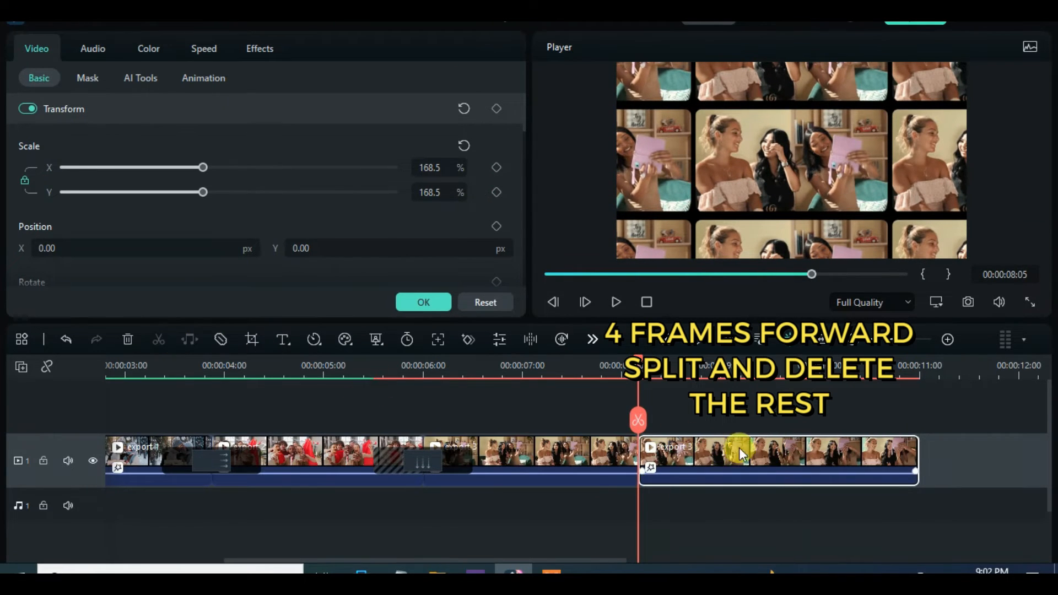
left_click(282, 53)
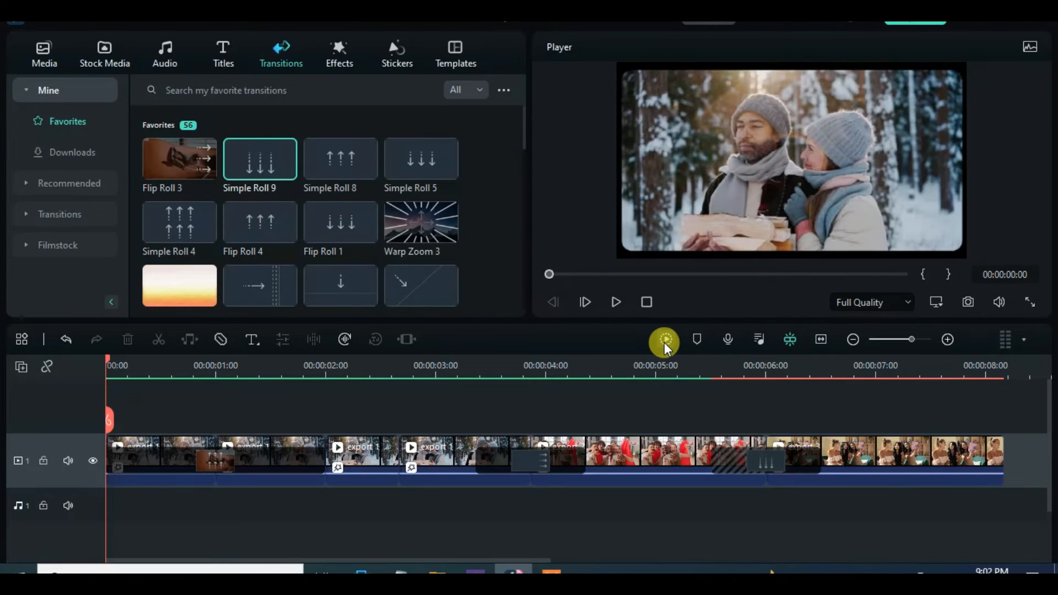
left_click(616, 302)
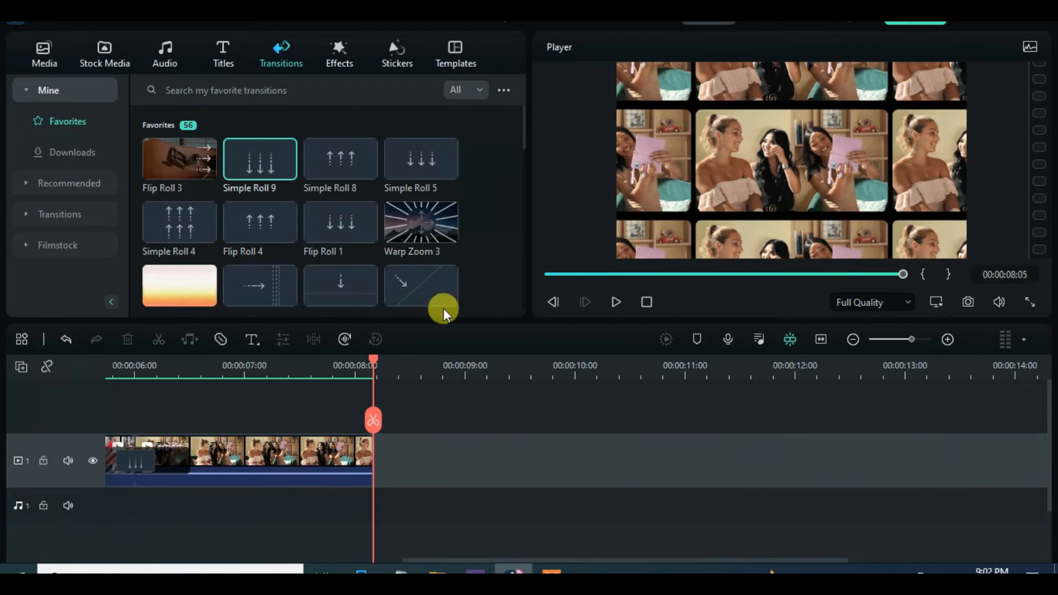
left_click(44, 53)
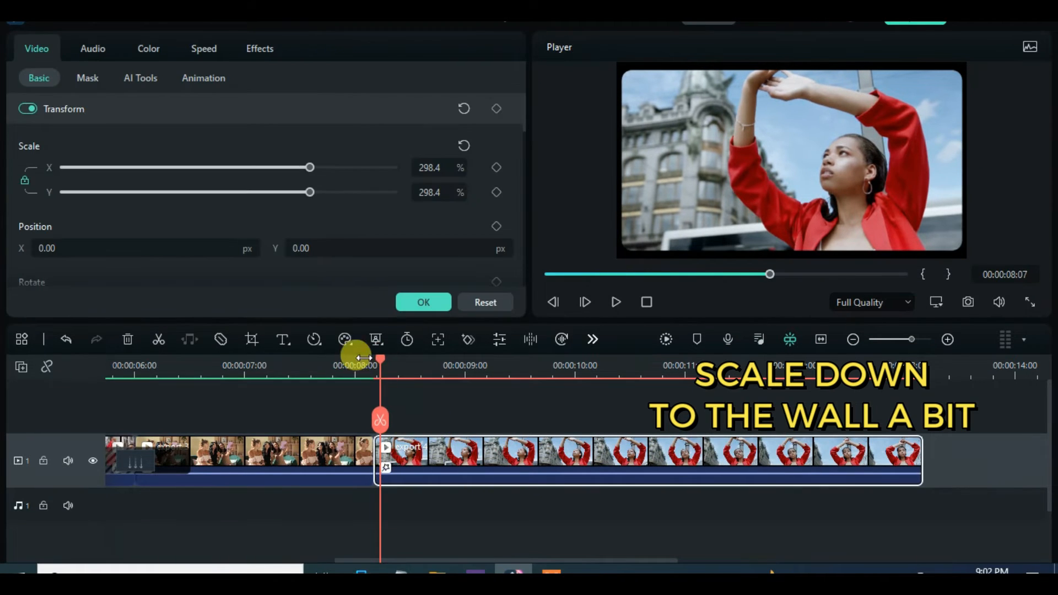
mouse_move(310, 167)
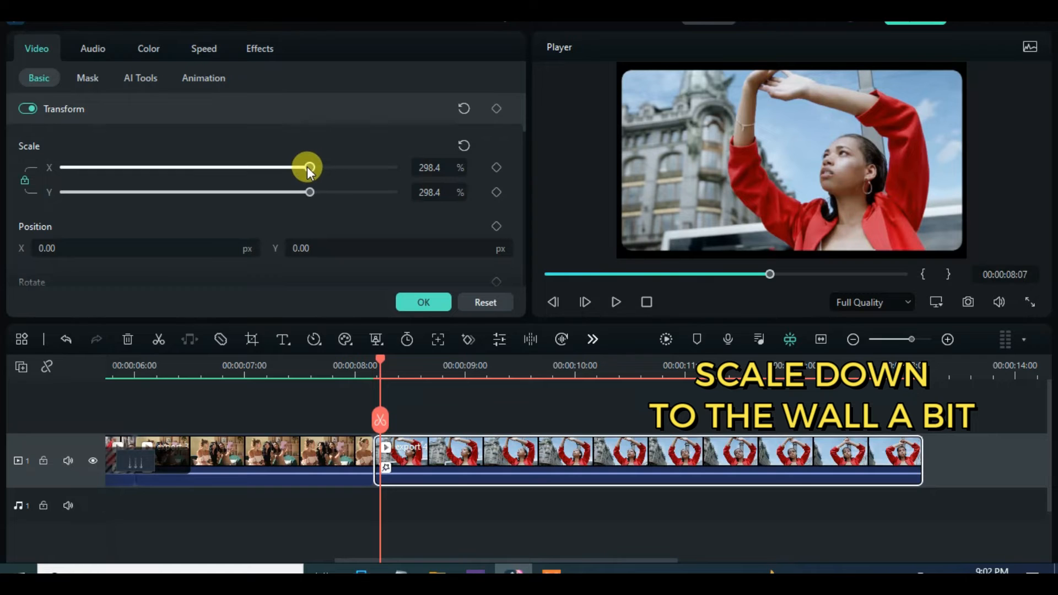
Lower export 4's Scale slider from 298.4% to about 265.4%
left_click_drag(309, 168, 280, 167)
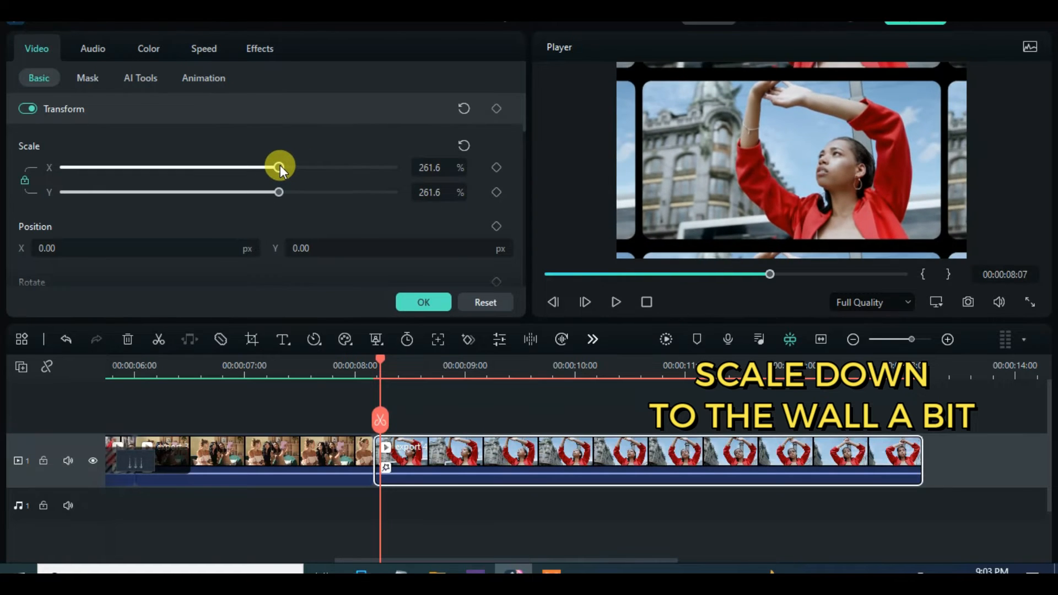
left_click_drag(279, 167, 282, 168)
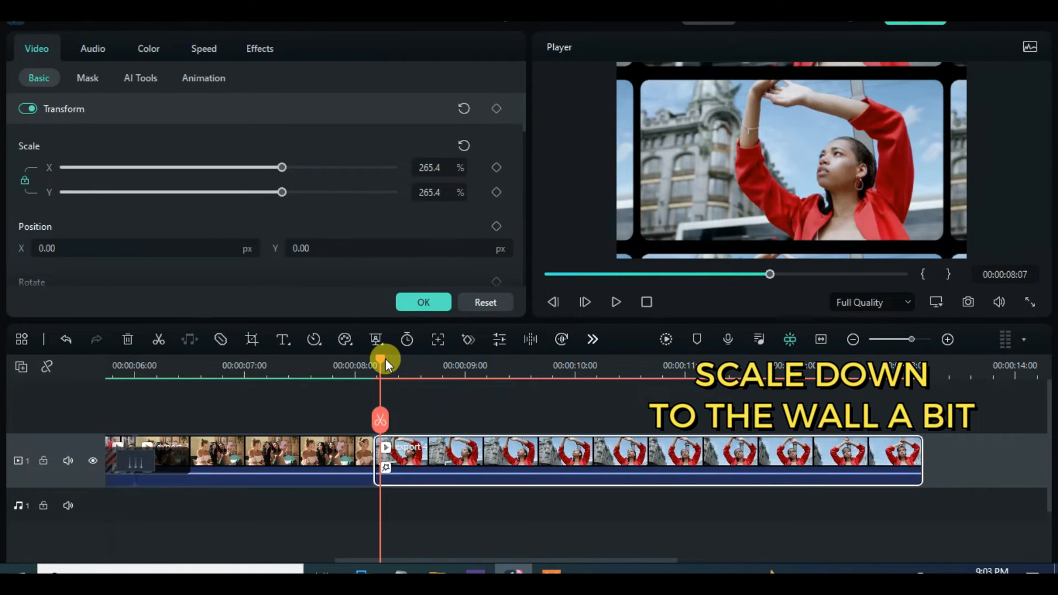
left_click(43, 53)
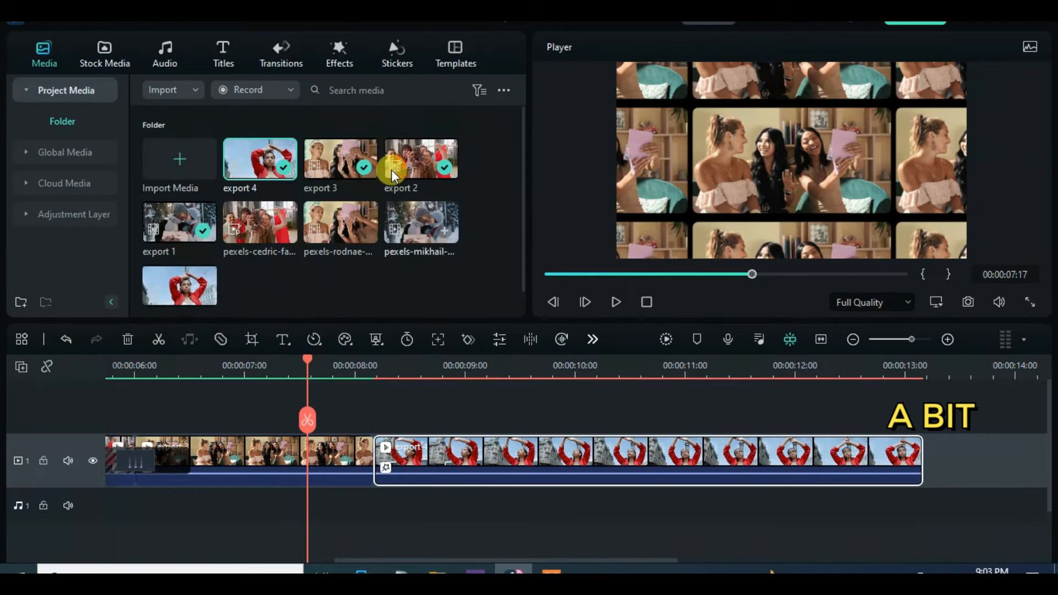
Apply Wormhole 3 from Favorites between export 3 and the woman-in-red clip, about 1 second long
left_click(281, 53)
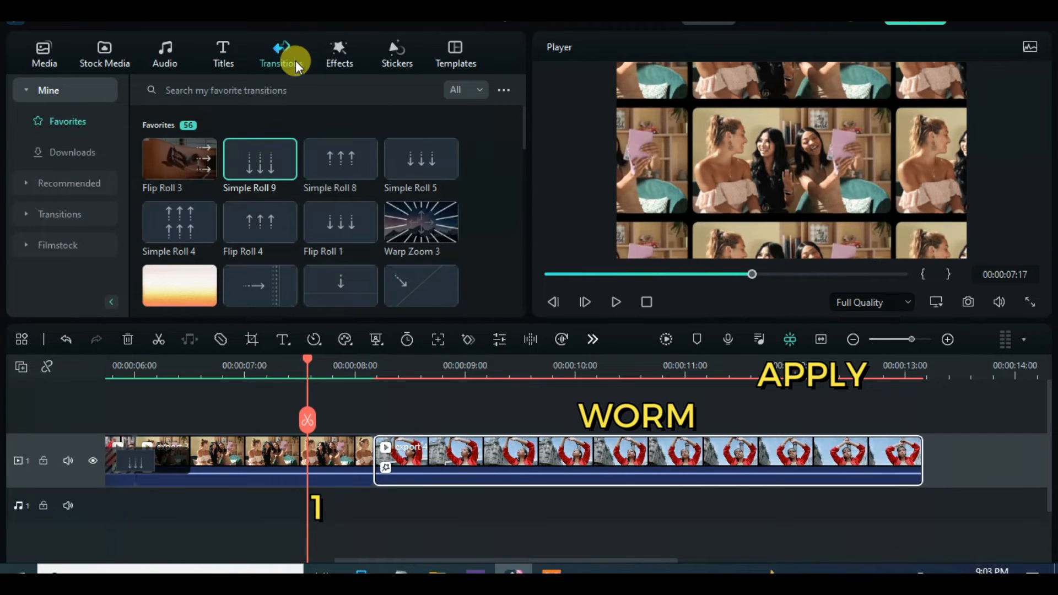
scroll("down", 3)
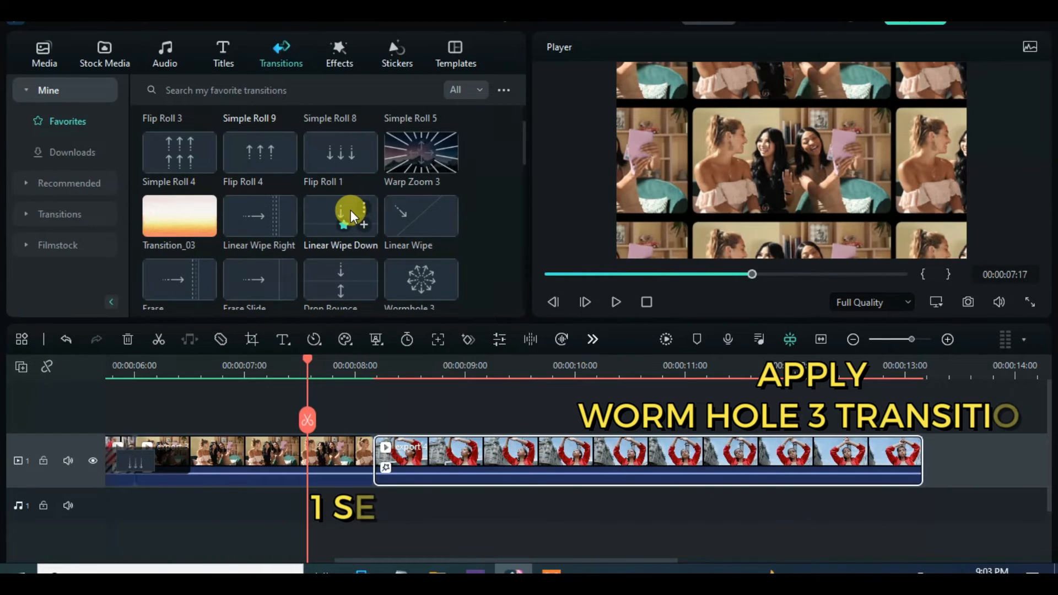
scroll("down", 3)
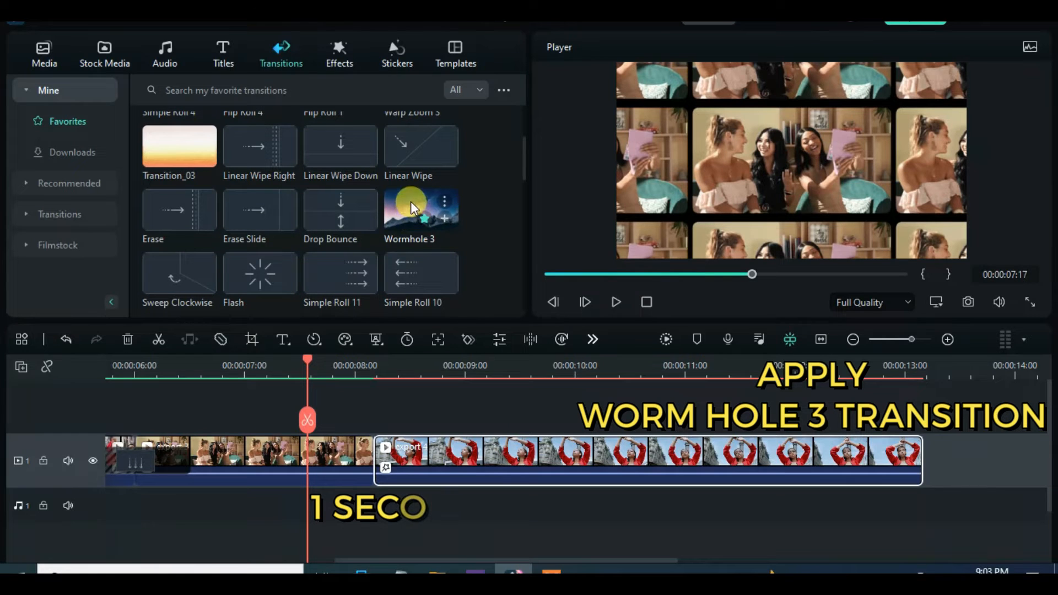
double_click(421, 209)
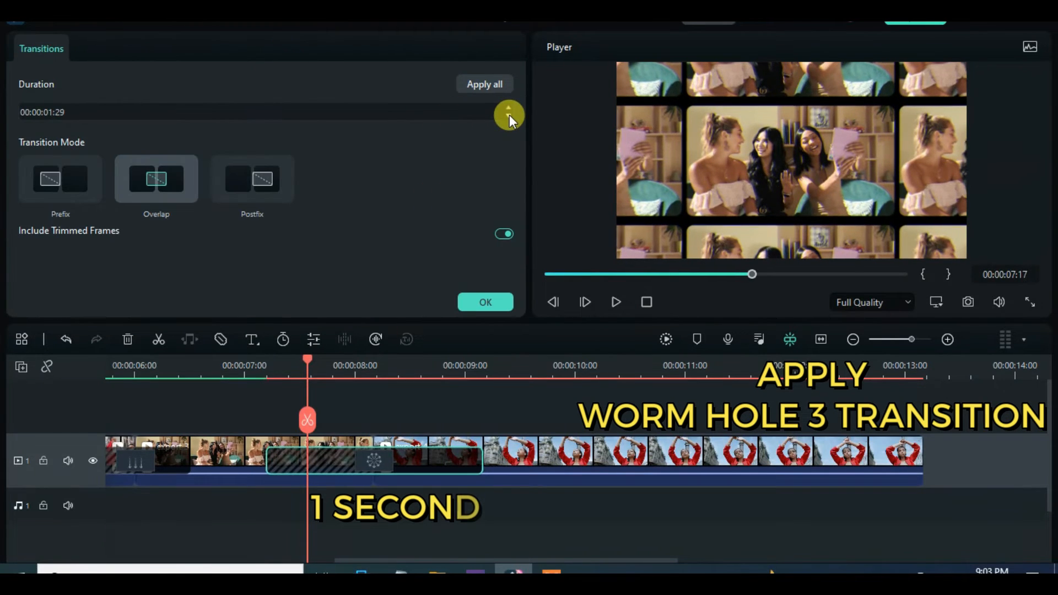
left_click(508, 118)
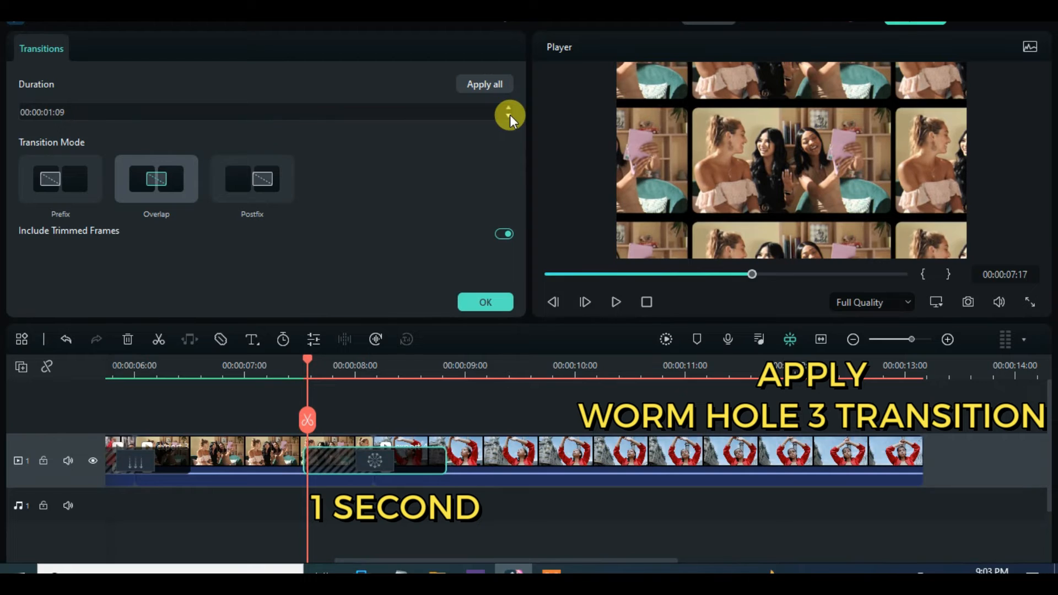
left_click(509, 114)
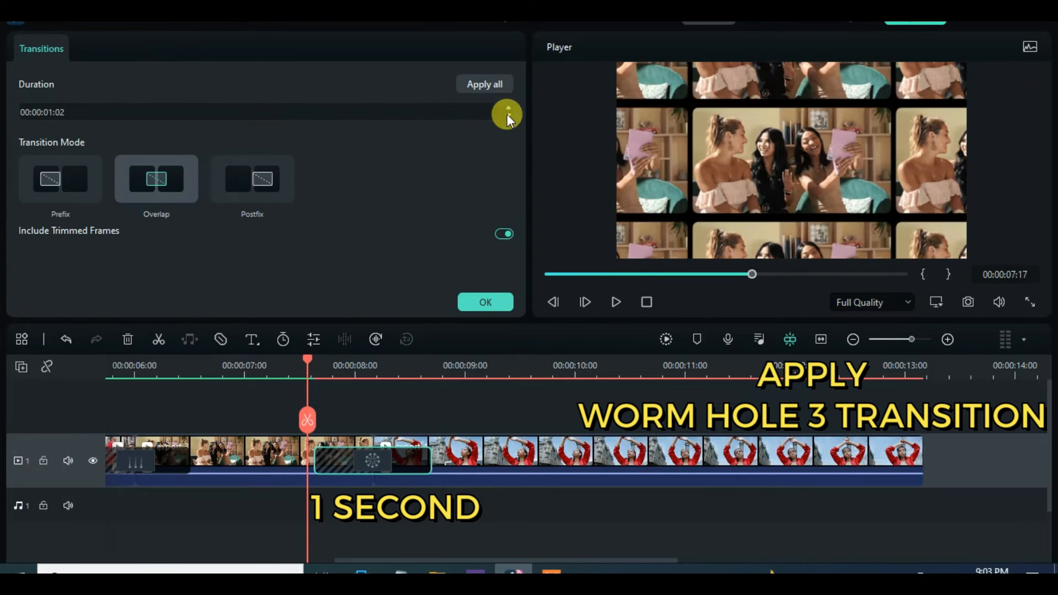
left_click(508, 115)
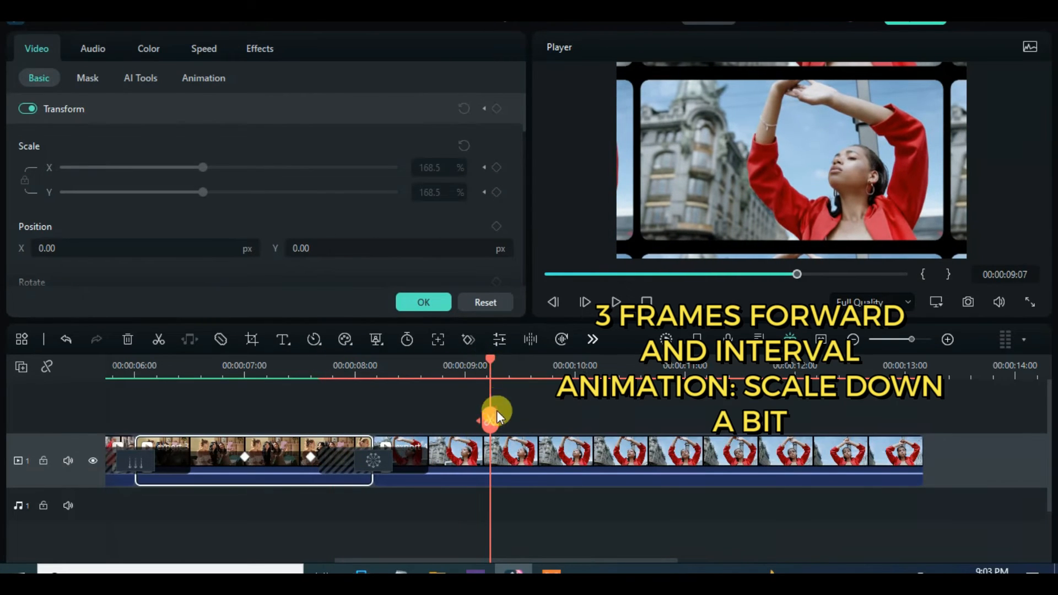
Keyframe the woman-in-red clip shrinking from about 225% to 99% scale to show the whole wall
left_click_drag(202, 168, 282, 168)
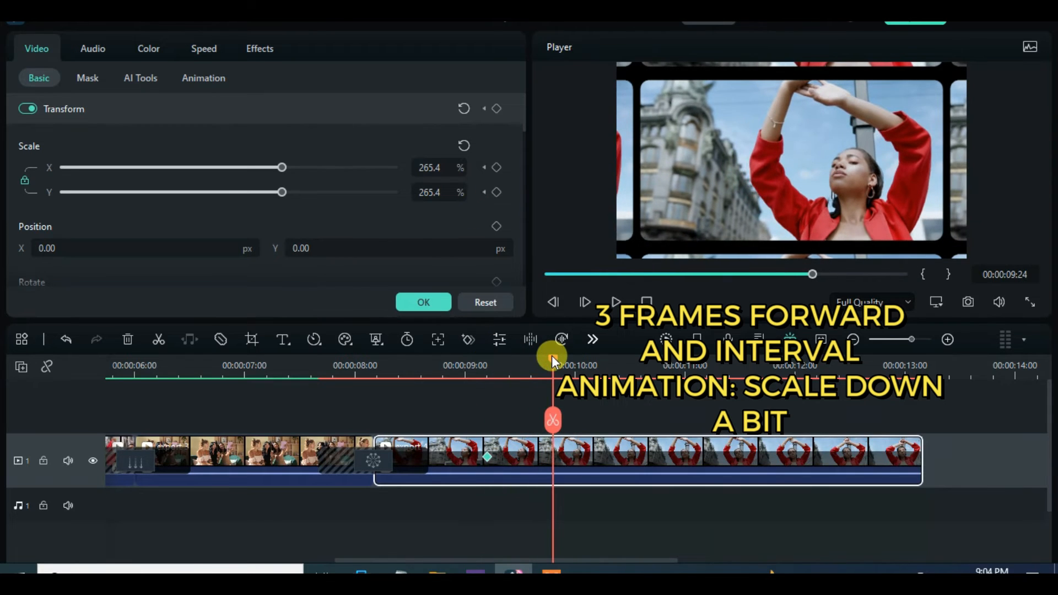
left_click_drag(281, 168, 249, 168)
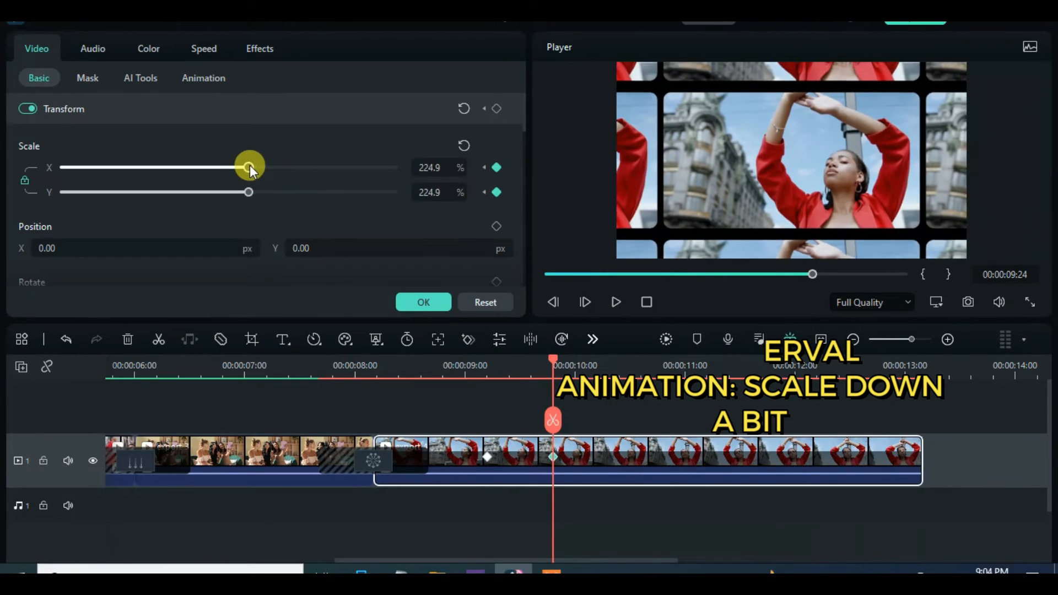
left_click_drag(250, 166, 239, 166)
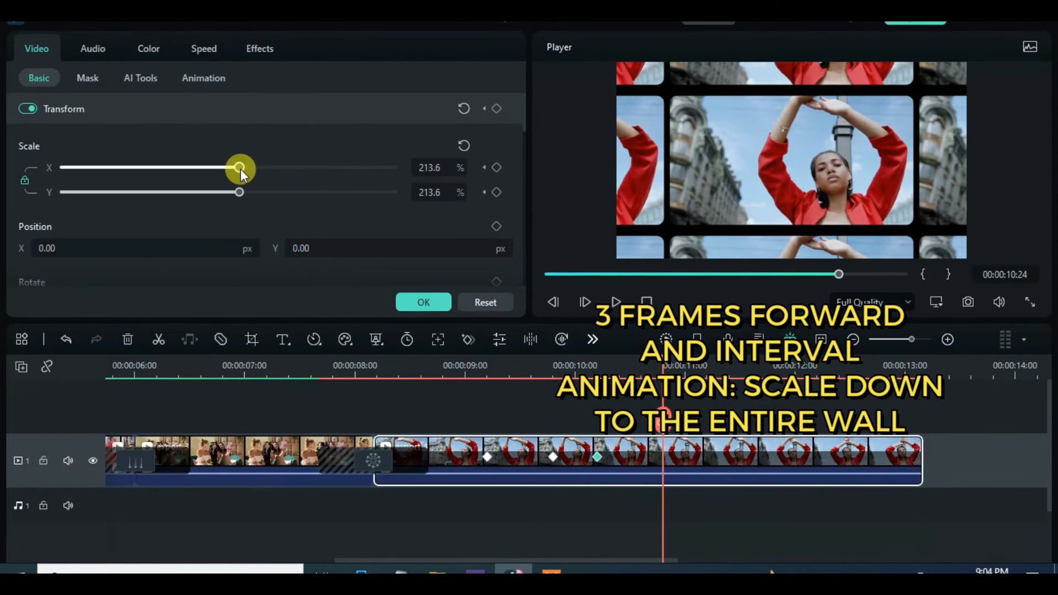
left_click_drag(241, 167, 160, 167)
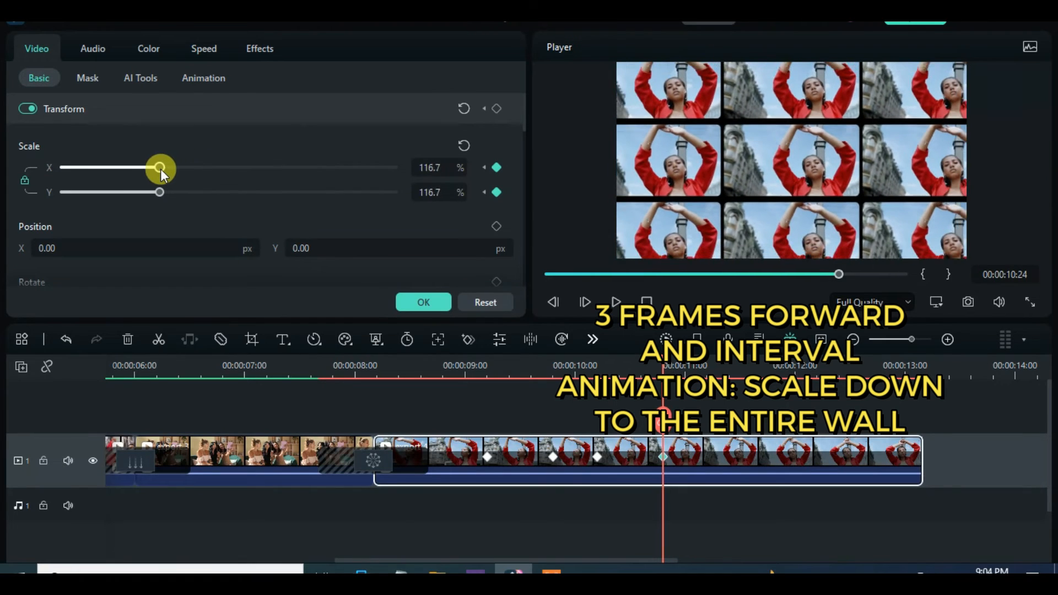
left_click_drag(161, 168, 147, 168)
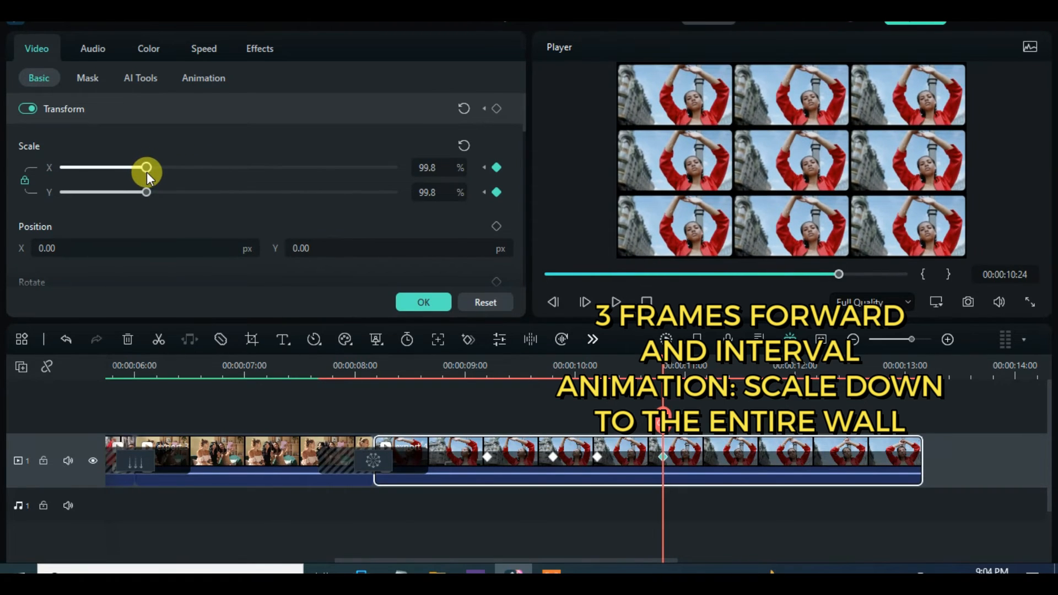
left_click_drag(147, 167, 145, 168)
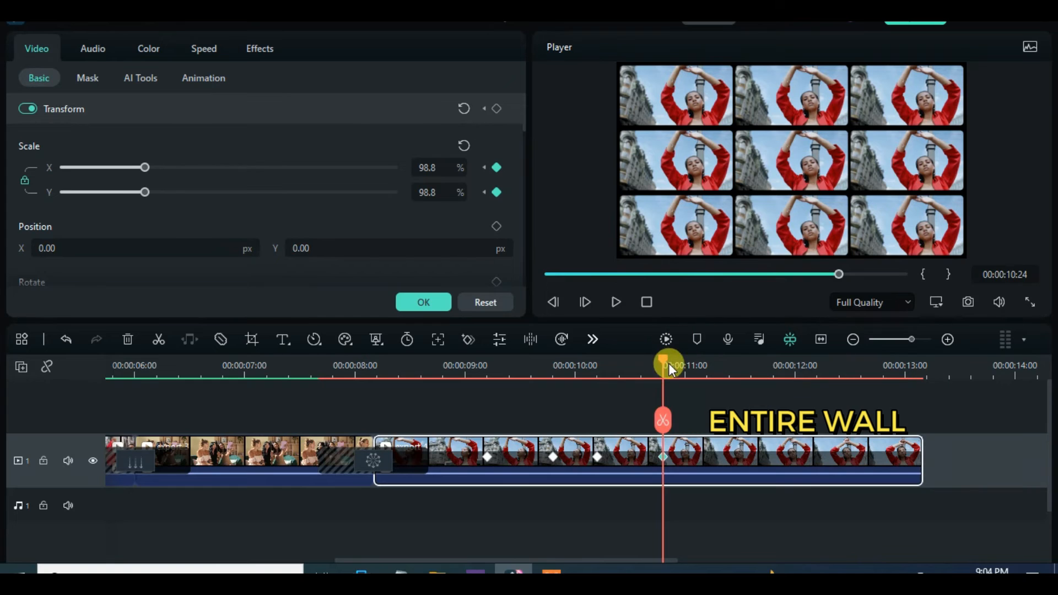
A few frames later, keyframe the scale back up to about 176% toward the middle tile
left_click(585, 302)
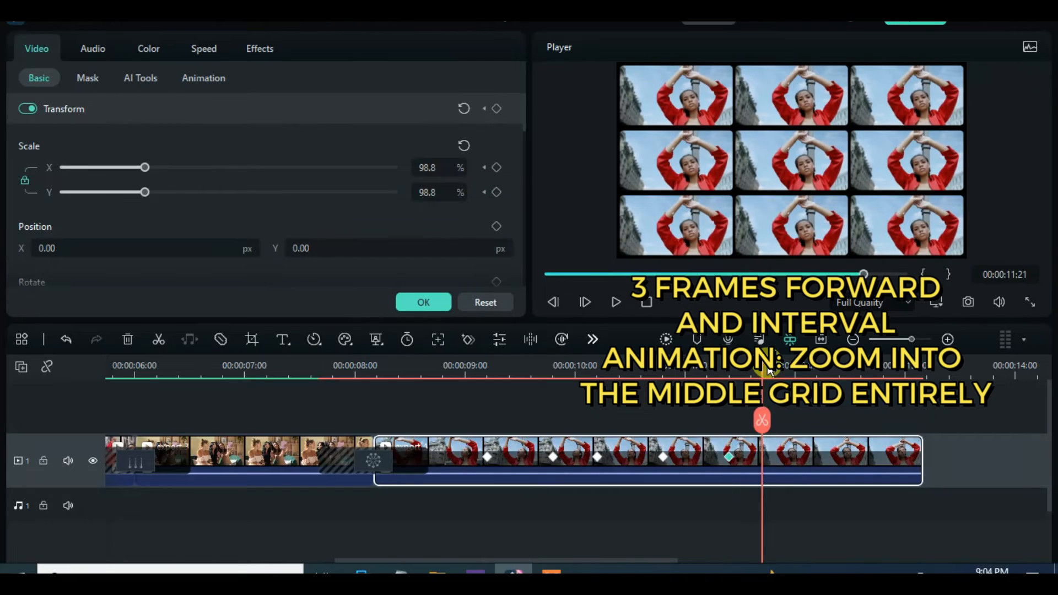
left_click_drag(144, 167, 211, 166)
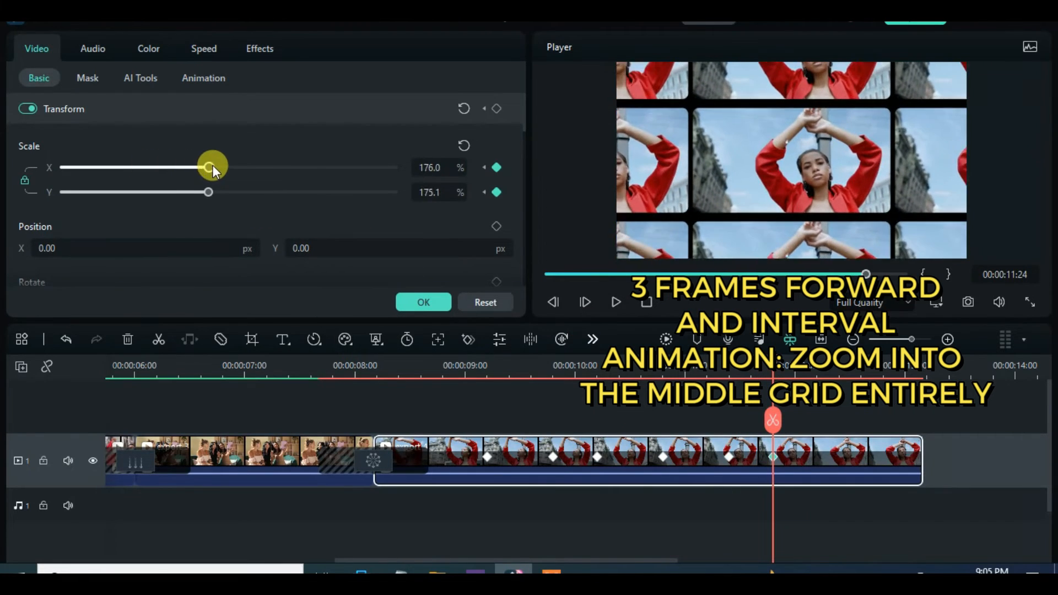
left_click_drag(211, 167, 314, 167)
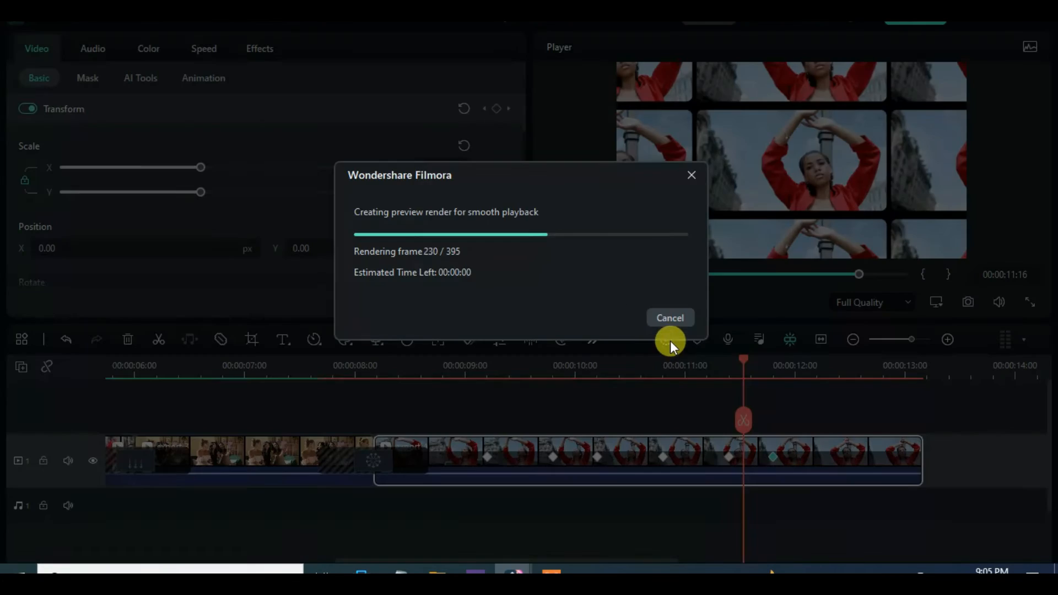
Play the montage from around the 7-second mark to review the wall zoom
left_click(668, 317)
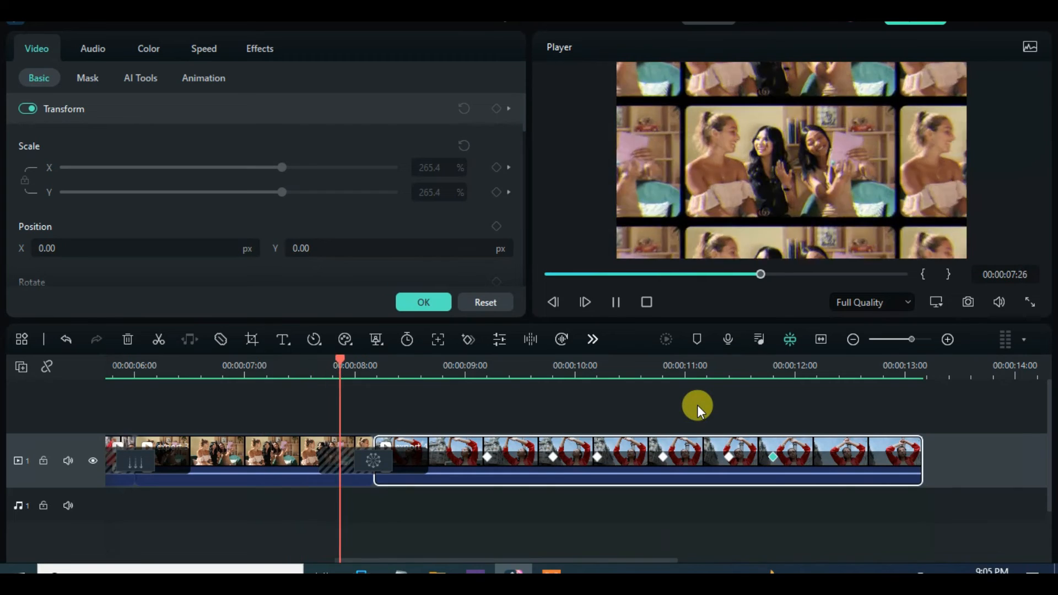